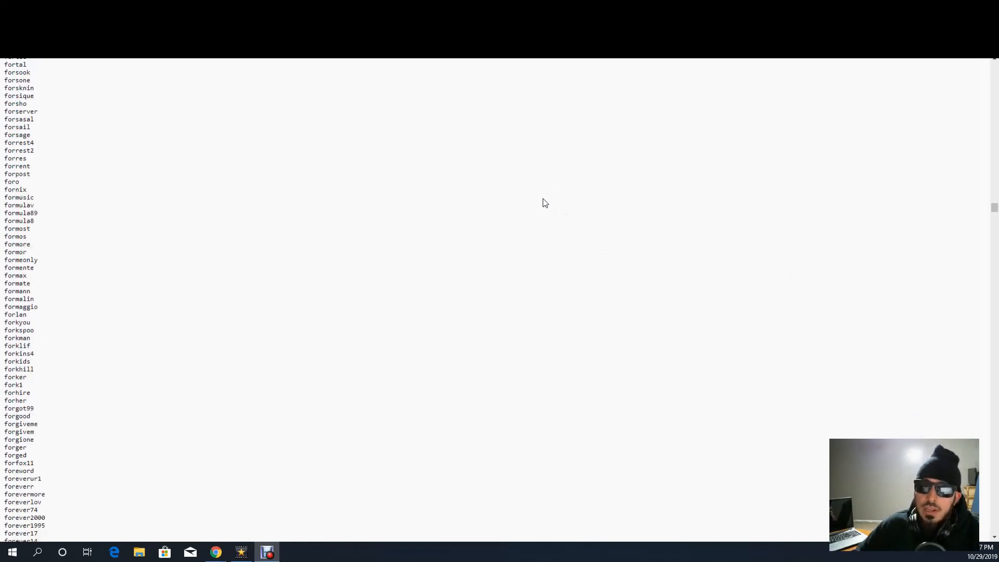
Scroll down through the list of tool descriptions.
scroll("down", 3)
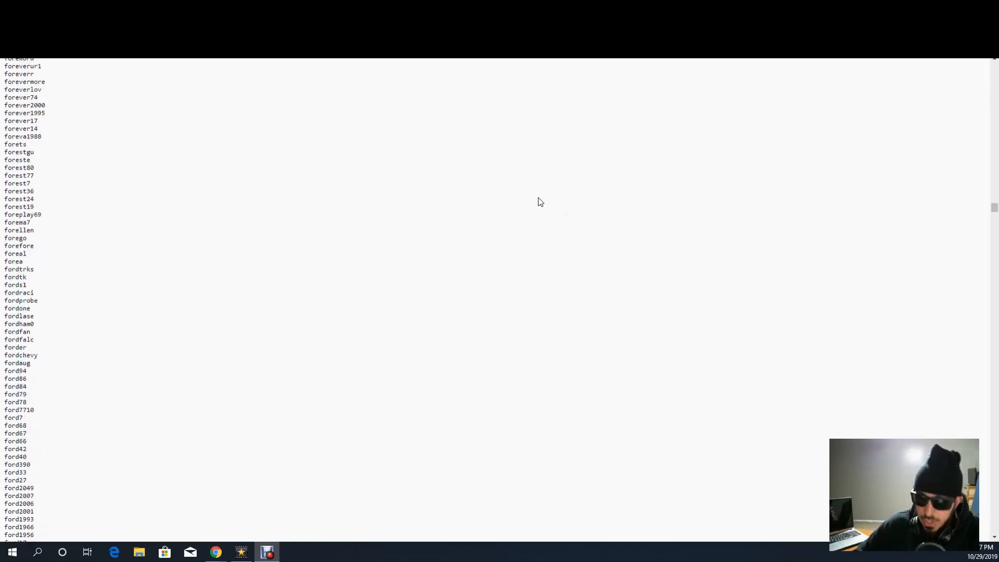
scroll("down", 3)
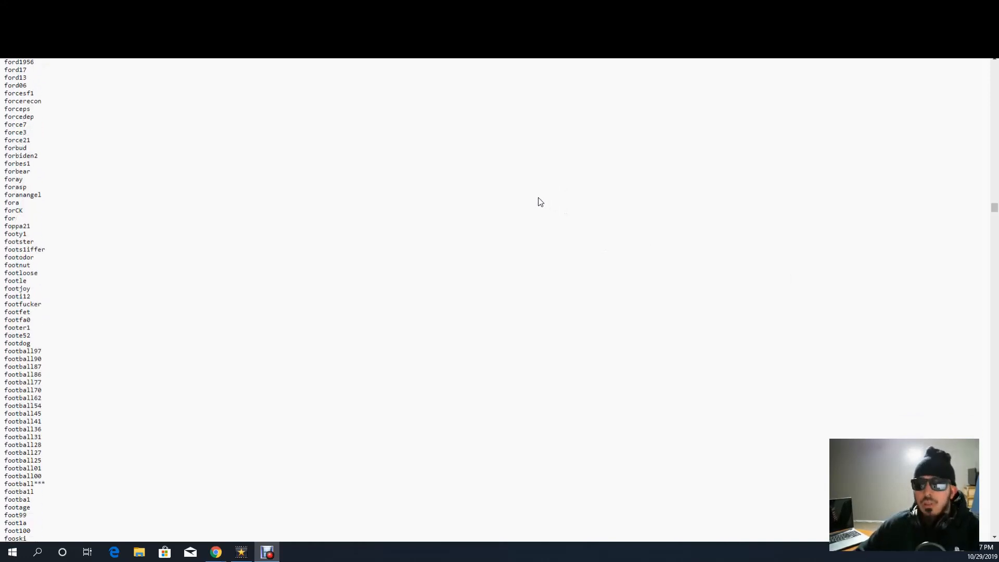
scroll("down", 3)
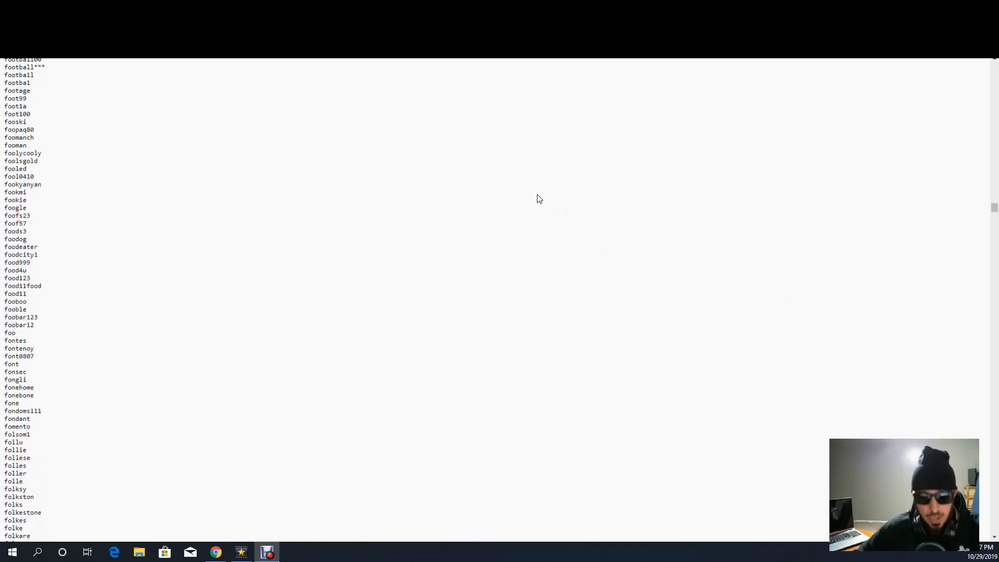
scroll("down", 3)
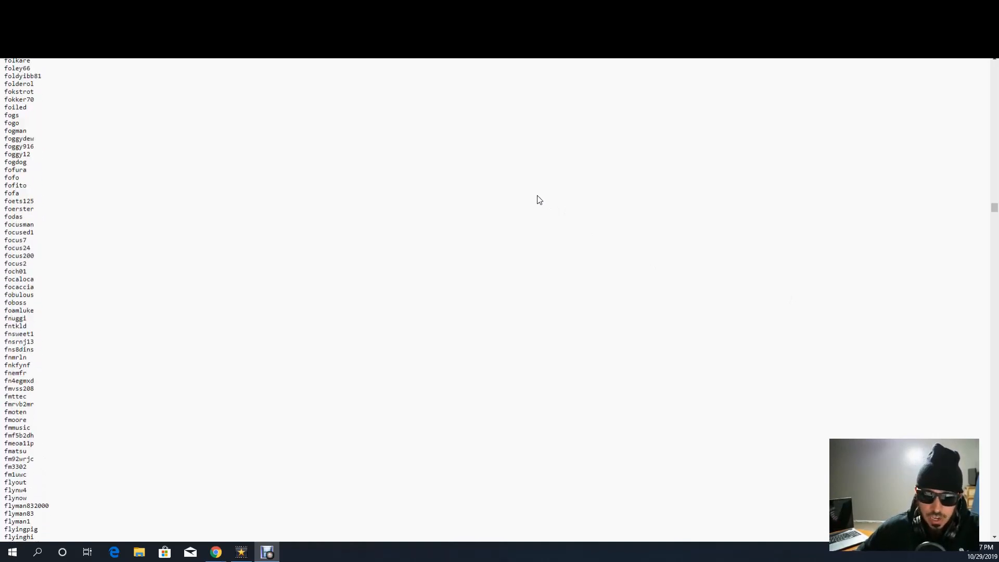
scroll("down", 3)
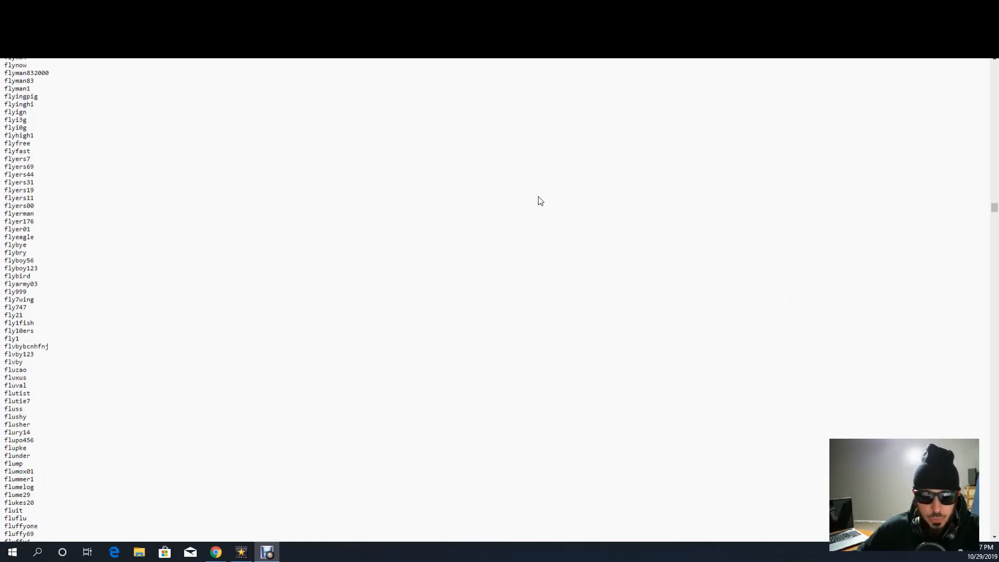
scroll("down", 3)
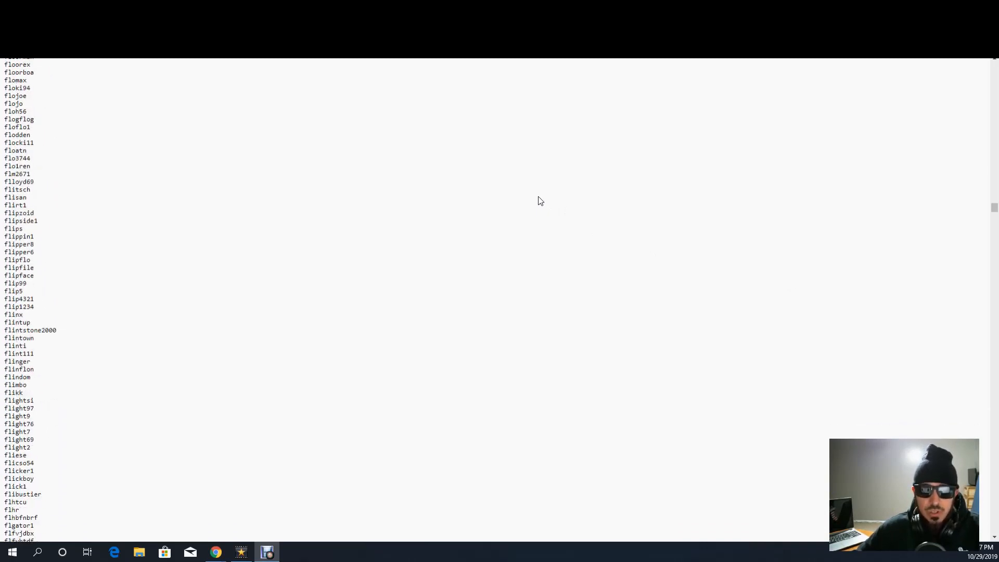
scroll("down", 3)
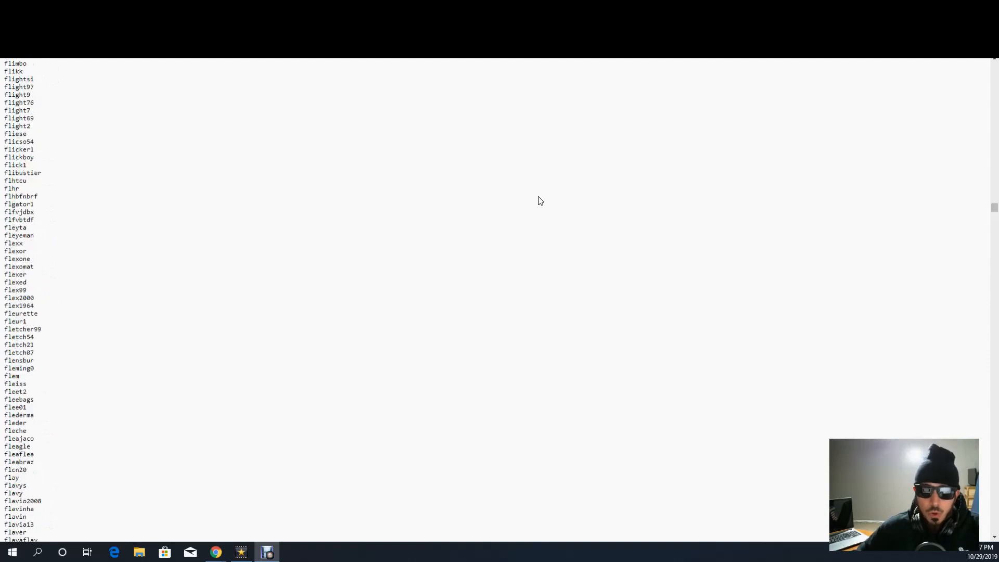
scroll("down", 3)
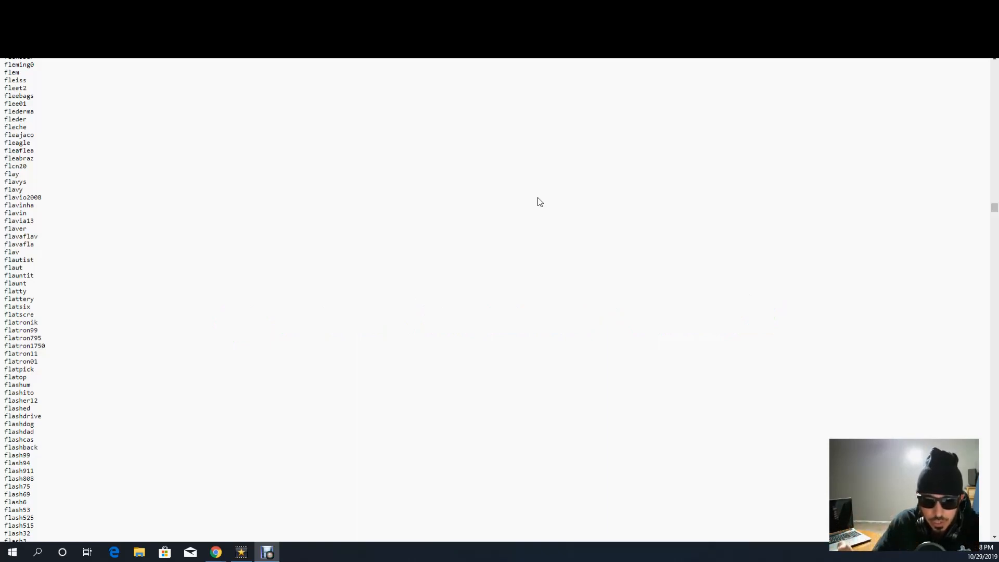
mouse_move(551, 226)
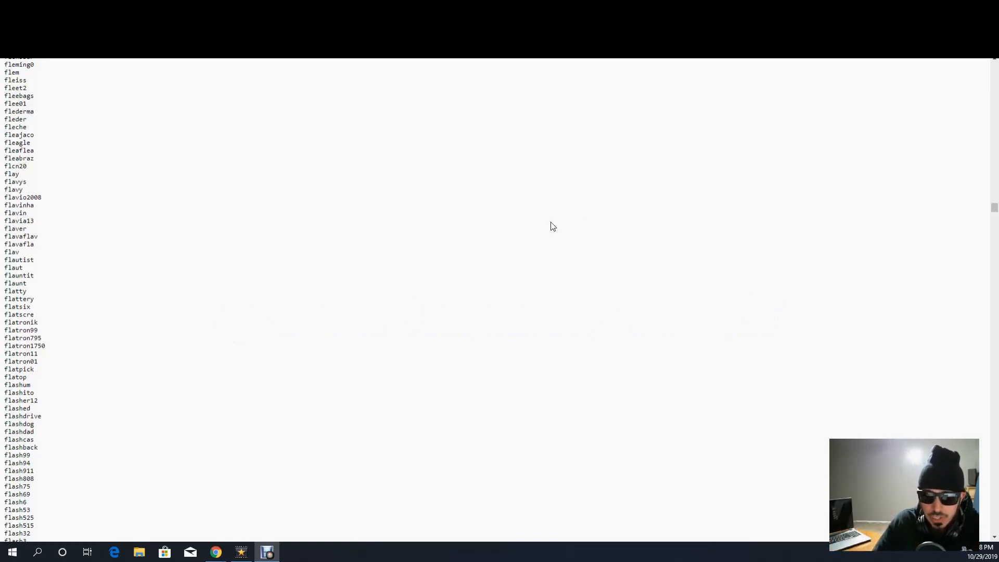
scroll("down", 3)
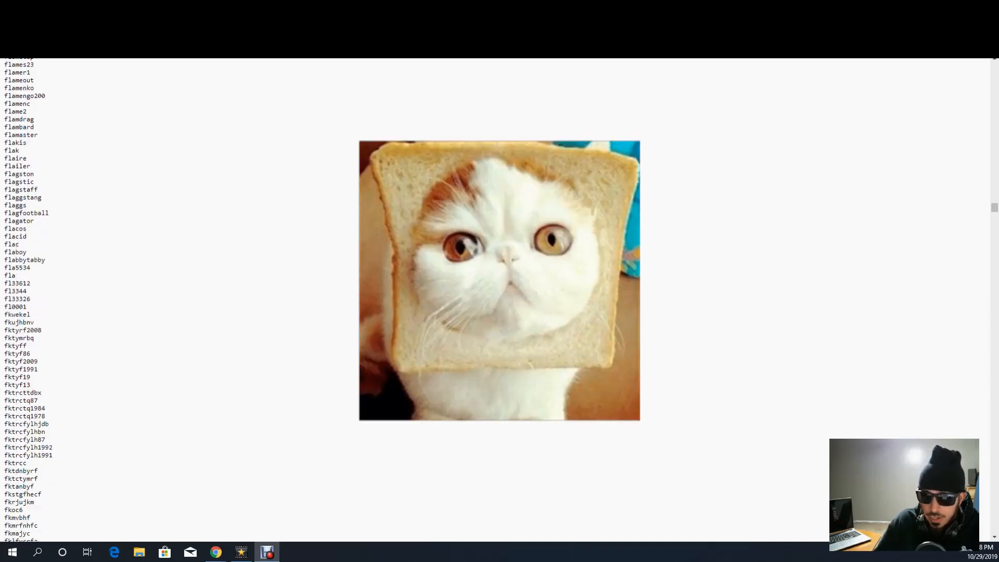
scroll("down", 3)
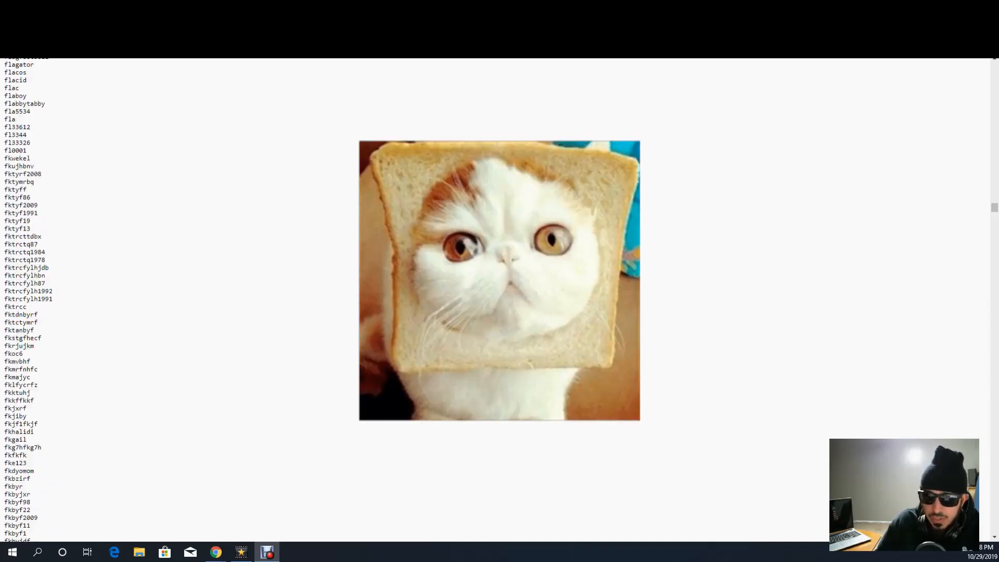
scroll("down", 3)
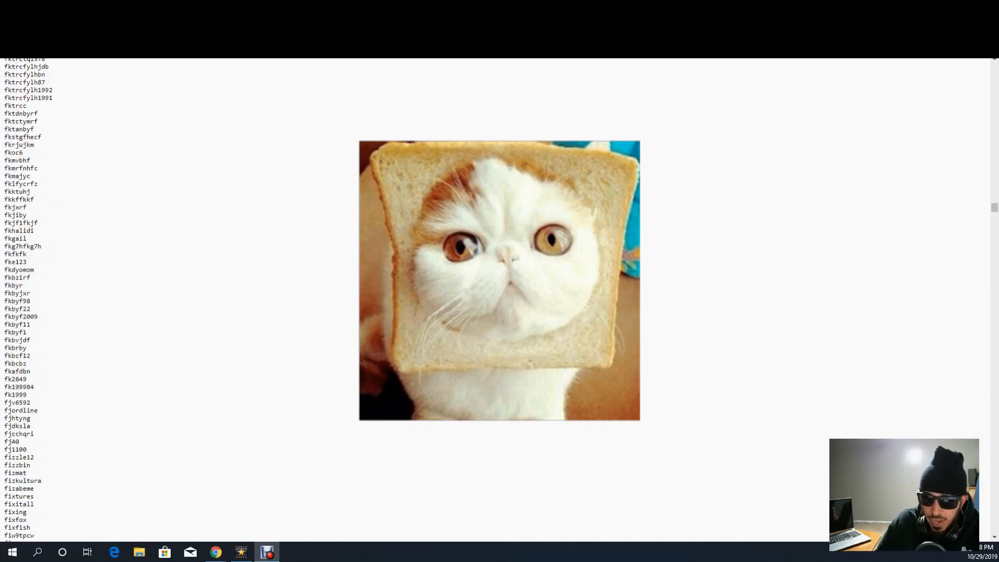
scroll("down", 3)
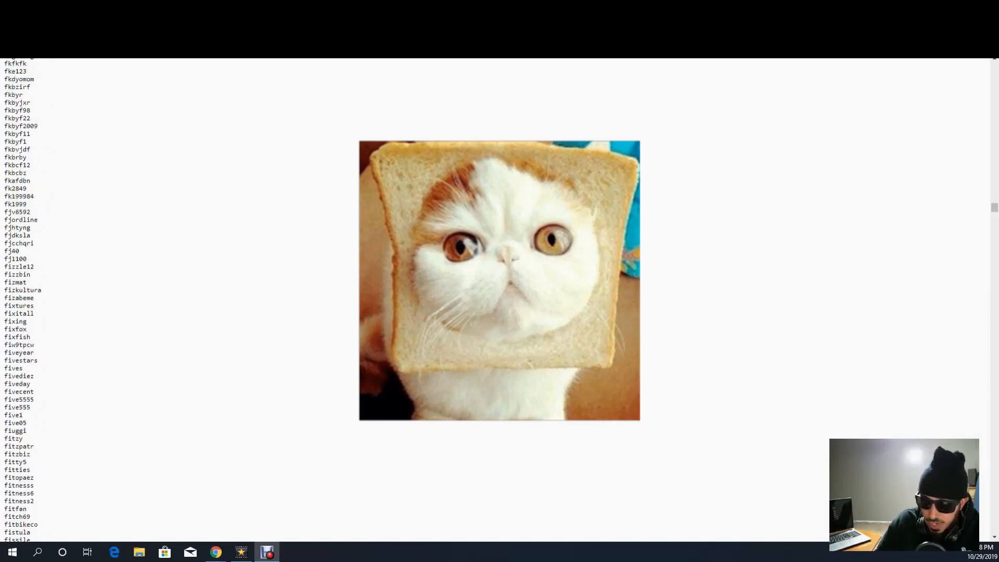
scroll("down", 3)
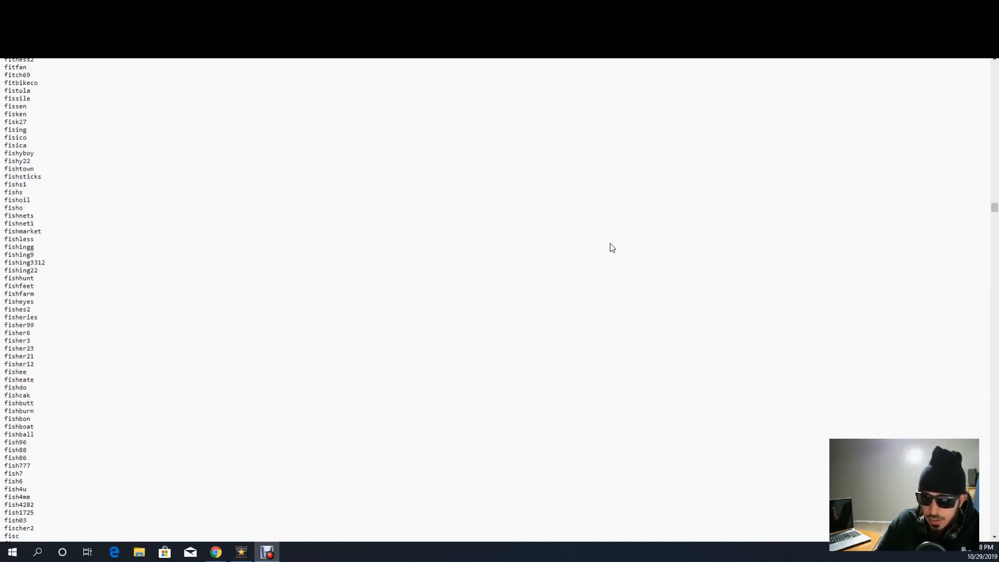
scroll("down", 3)
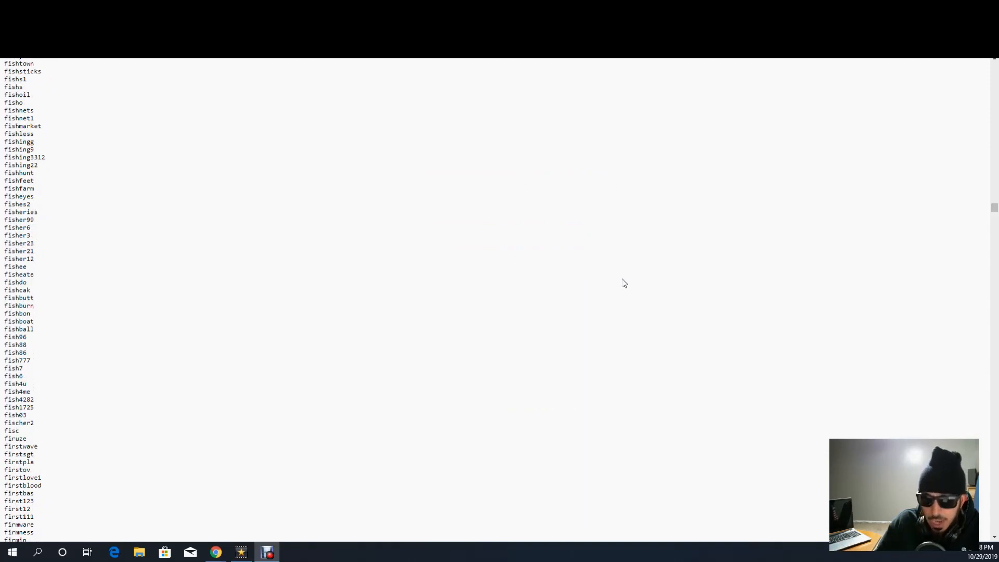
scroll("down", 3)
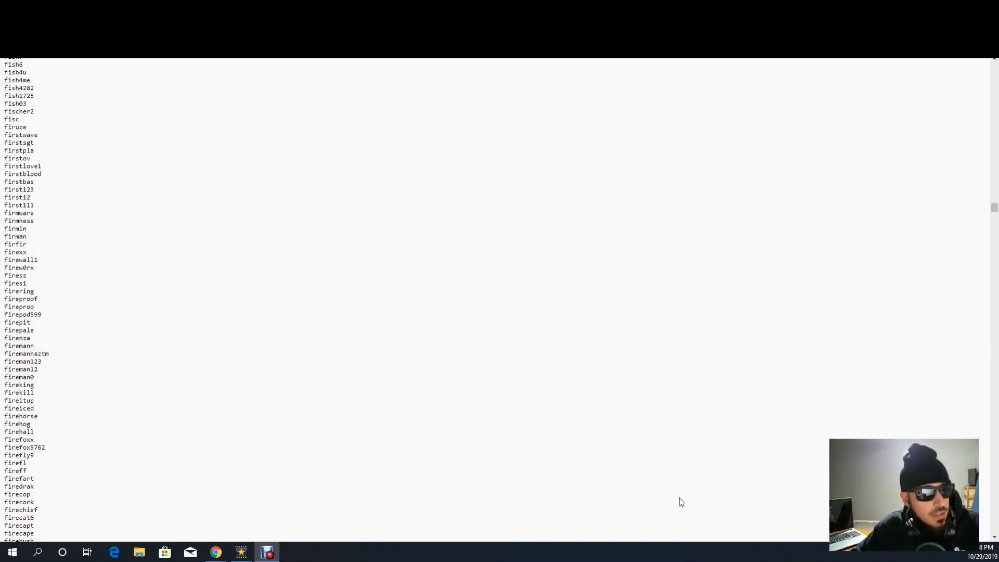
scroll("down", 3)
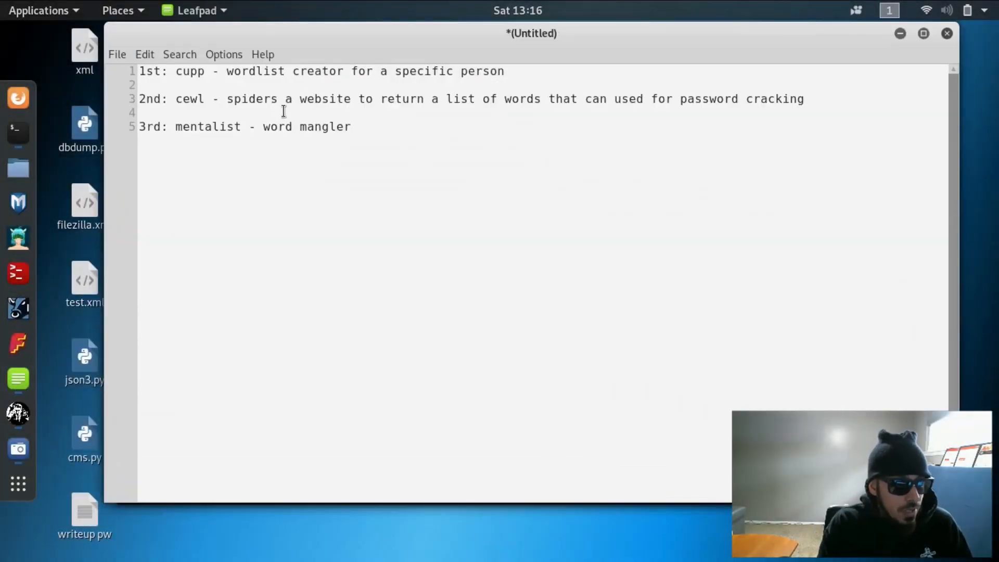
Highlight the cewl and Mentalist word mangler lines, then cd into cupp and run ./cupp.py.
triple_click(319, 70)
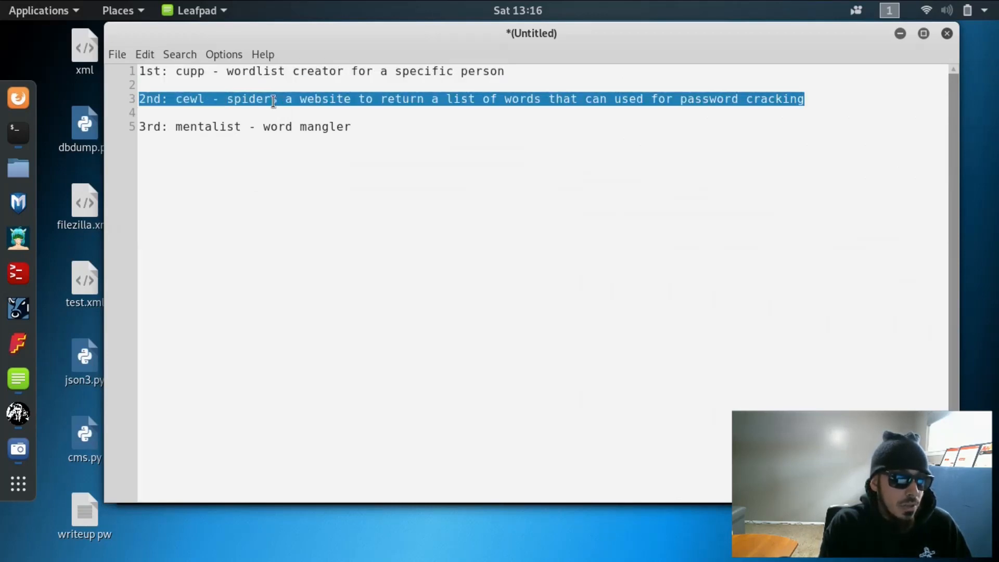
type("s")
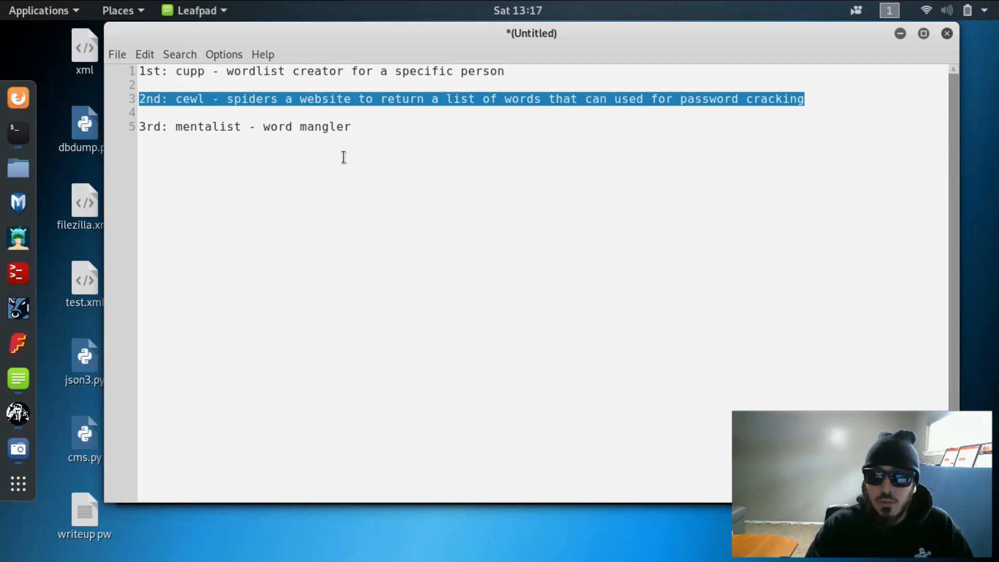
left_click(330, 126)
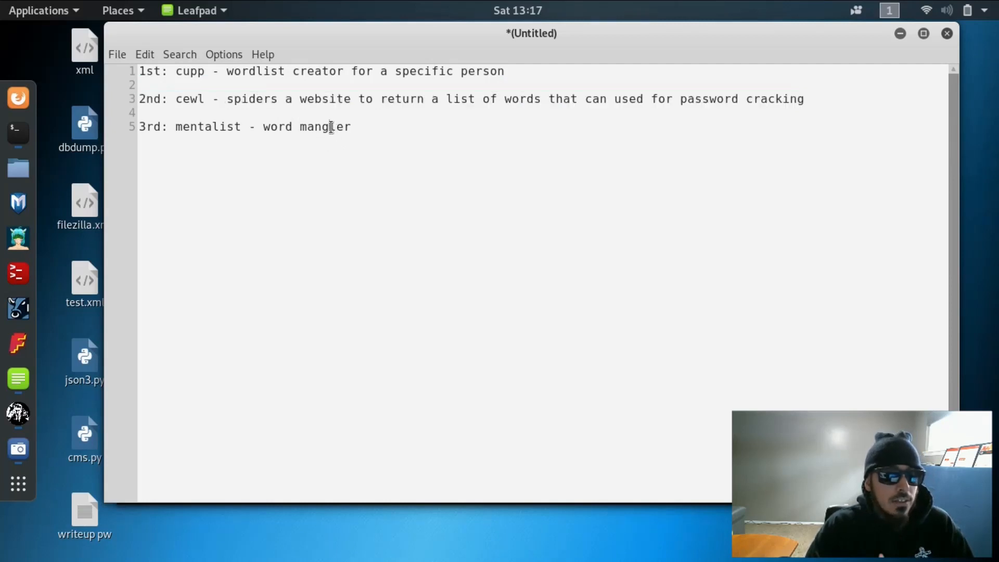
triple_click(244, 127)
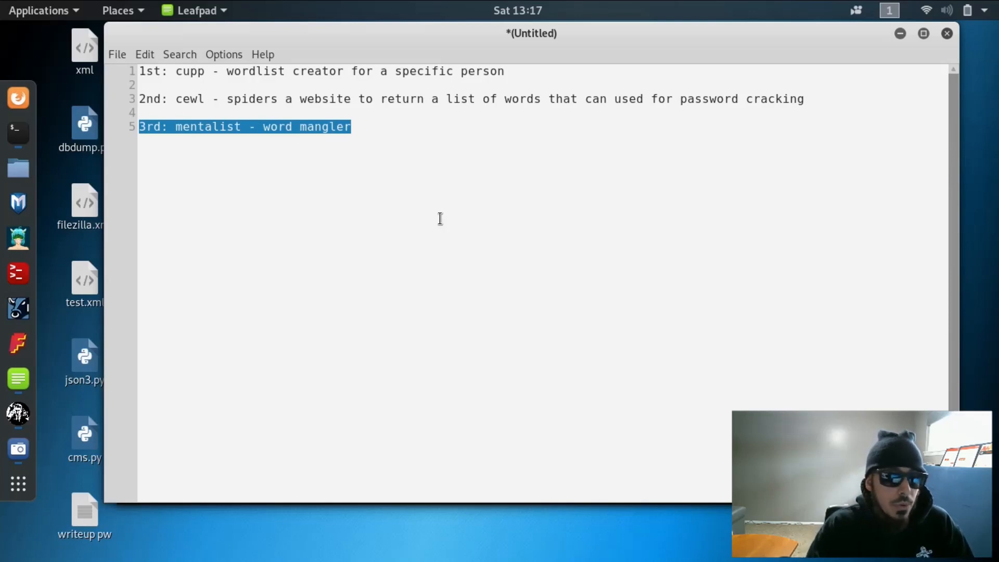
mouse_move(420, 126)
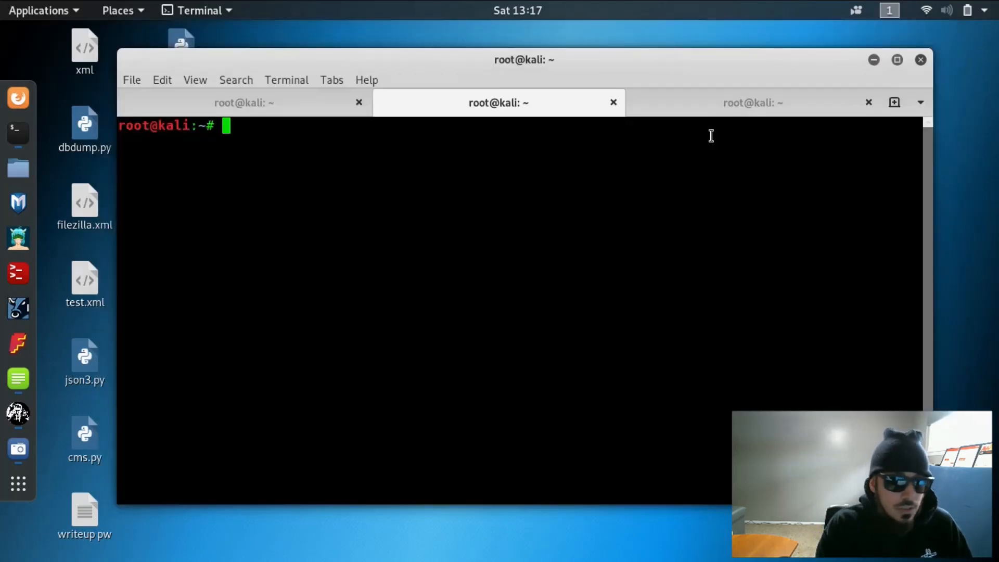
type("cd")
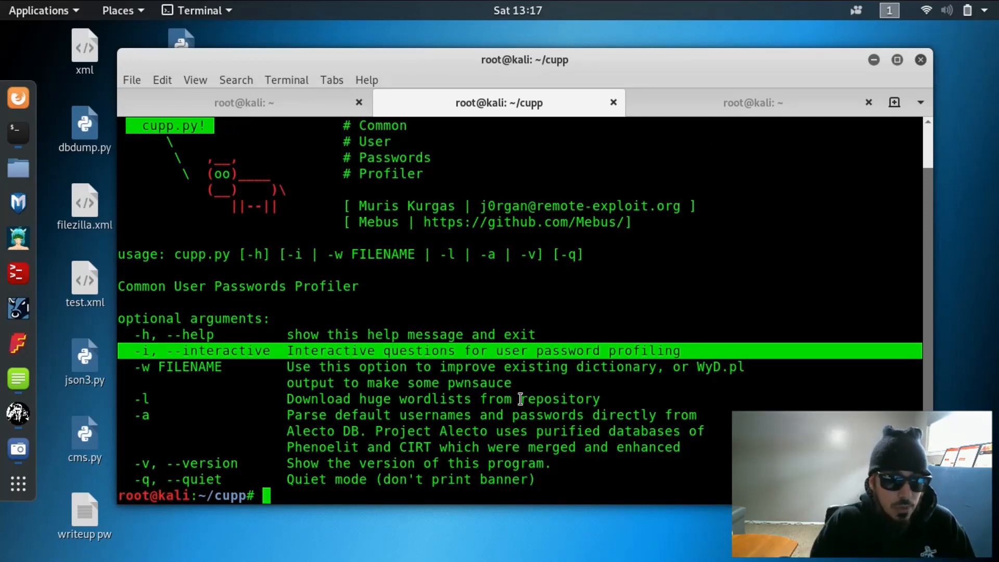
type("./cupp.py")
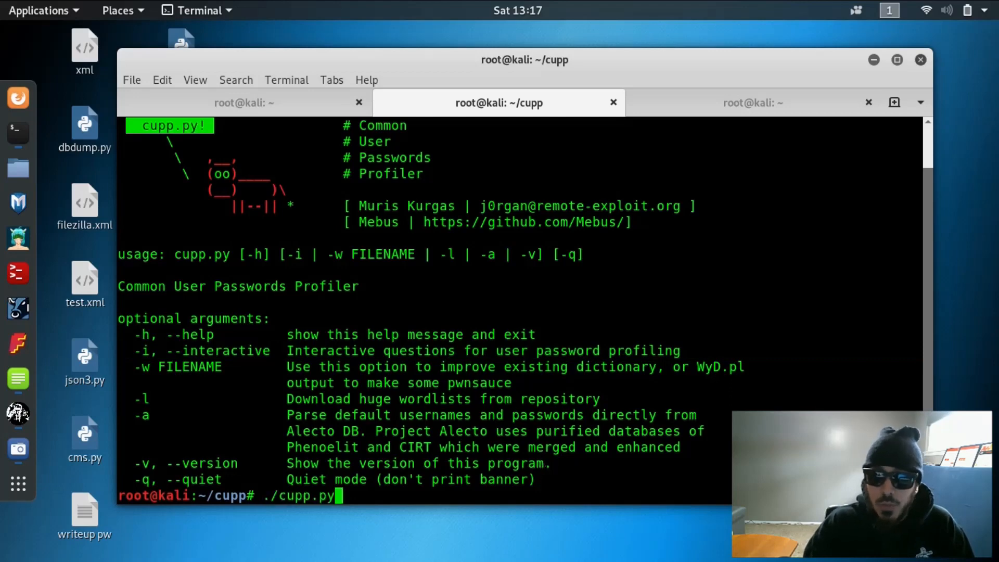
Answer cupp's profile prompts for William Shakespeare, skipping keywords and leet mode, to write william.txt.
key("Return")
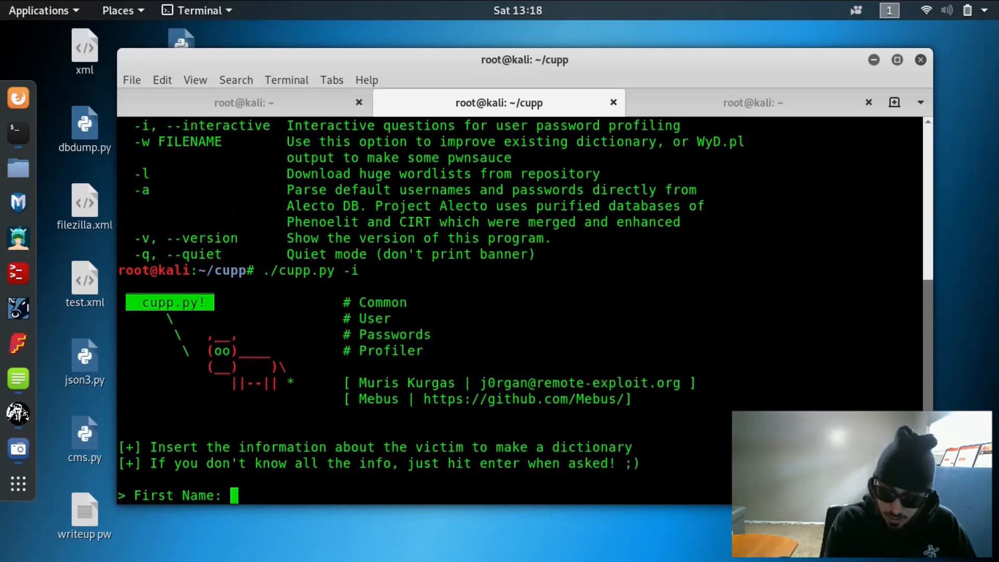
type("William")
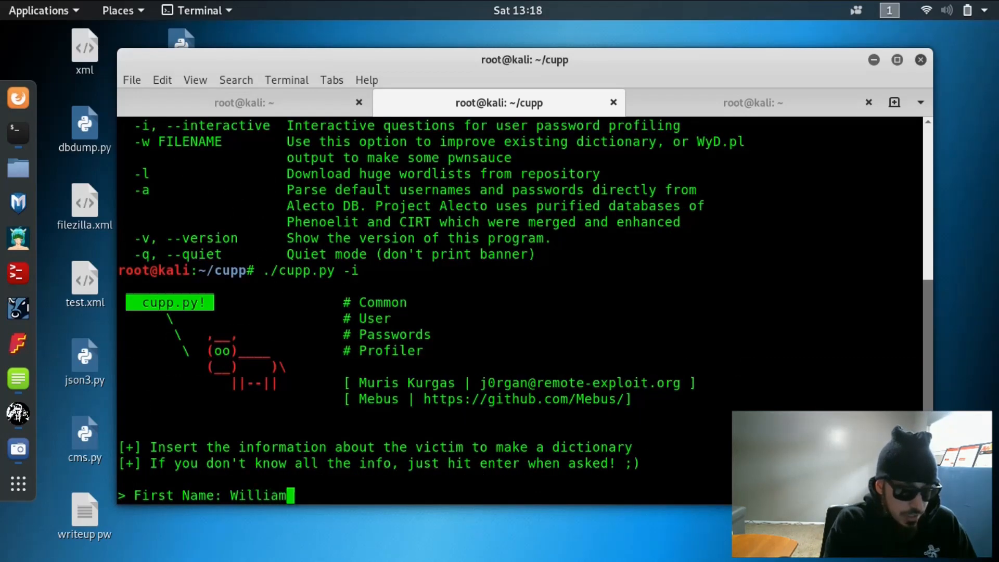
key("Return")
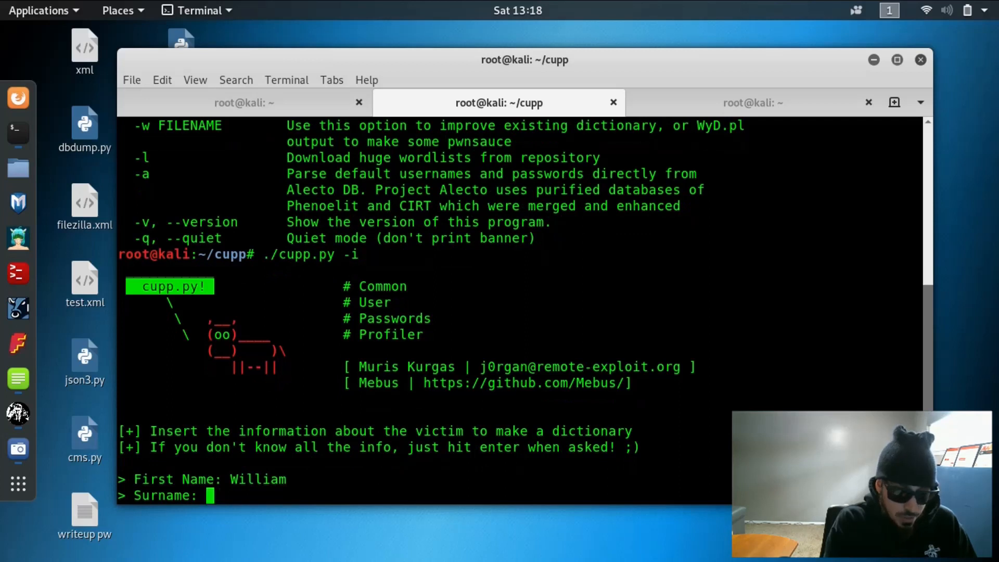
type("Shakespeare")
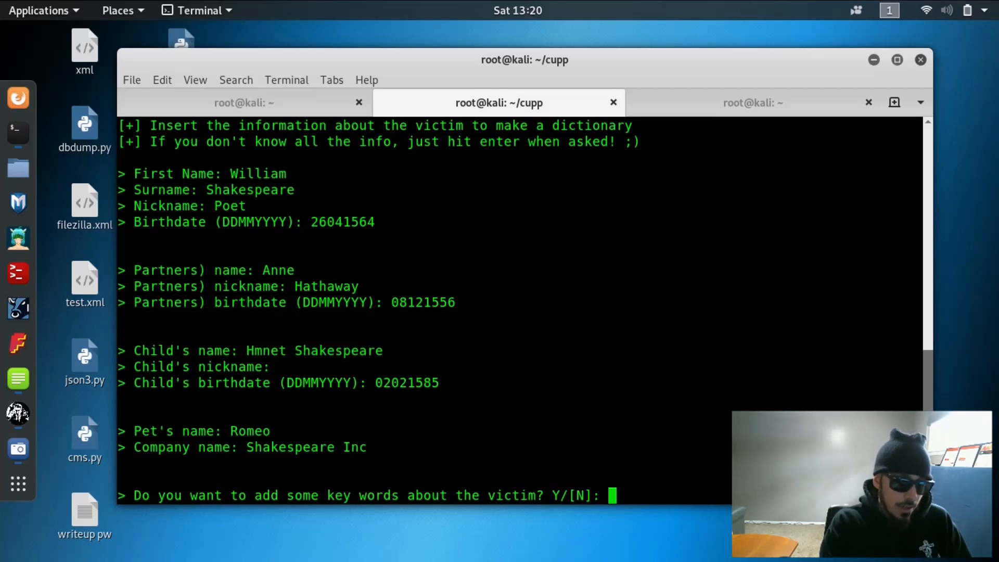
key("Return")
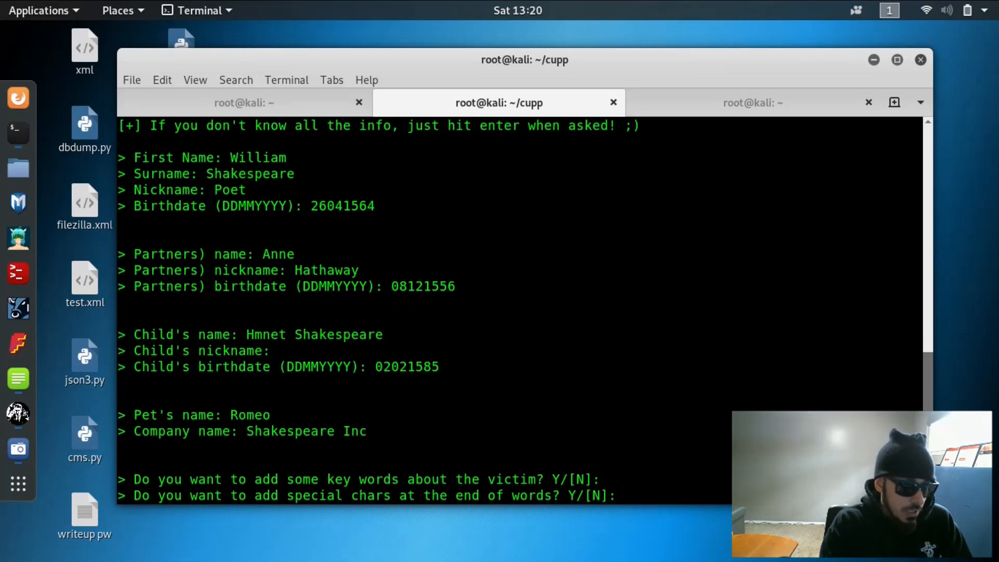
key("Return")
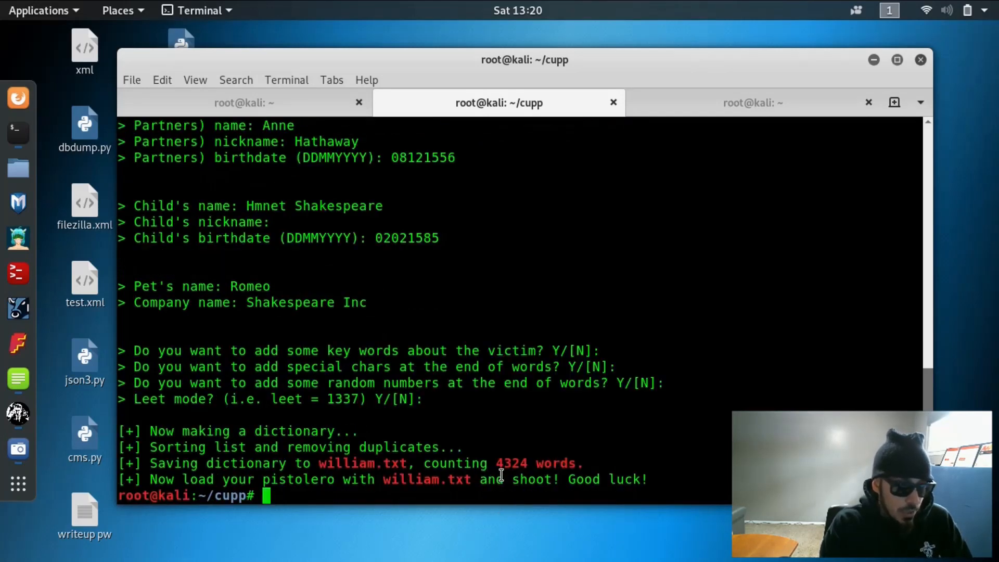
double_click(425, 479)
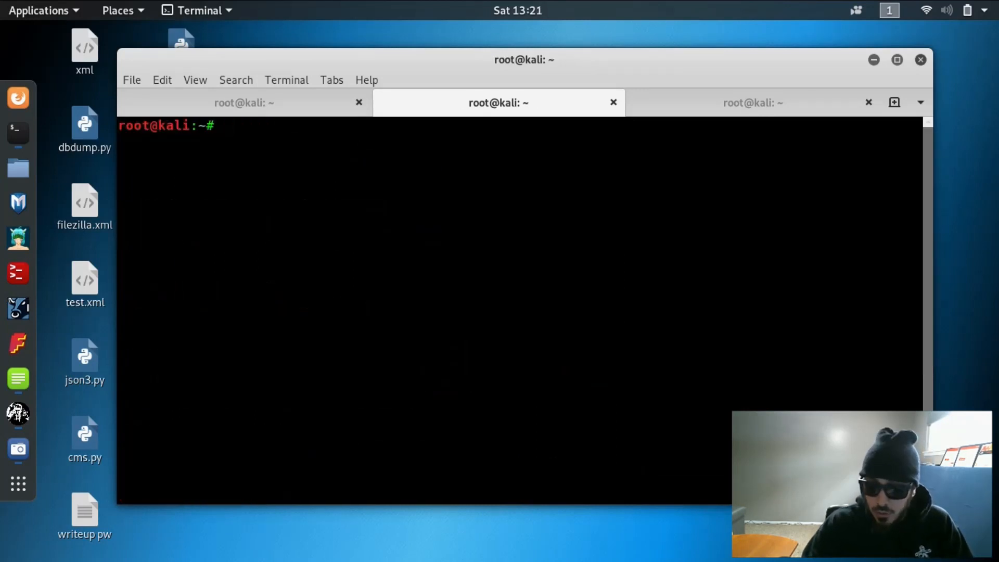
type("cewl")
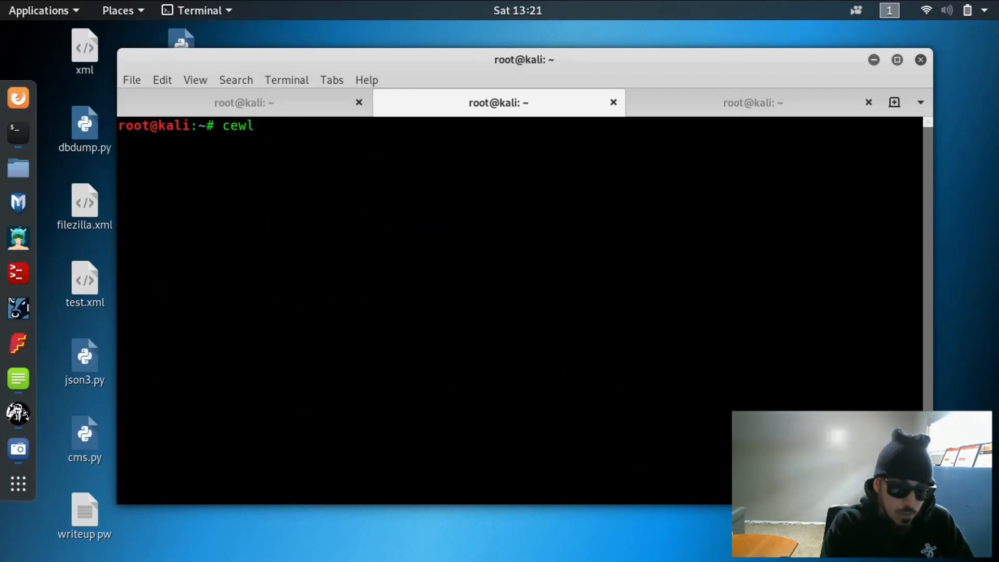
type("-d")
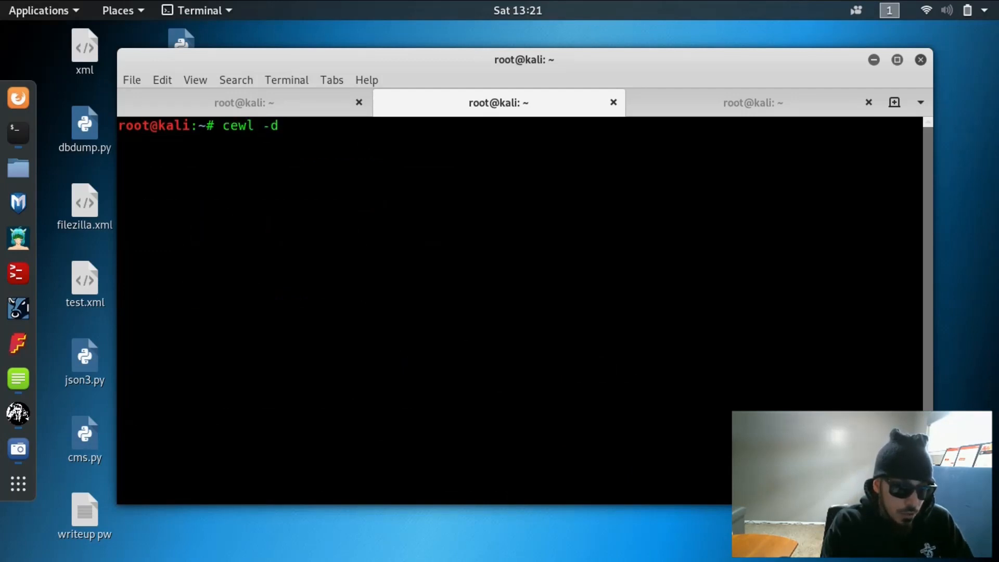
type("3")
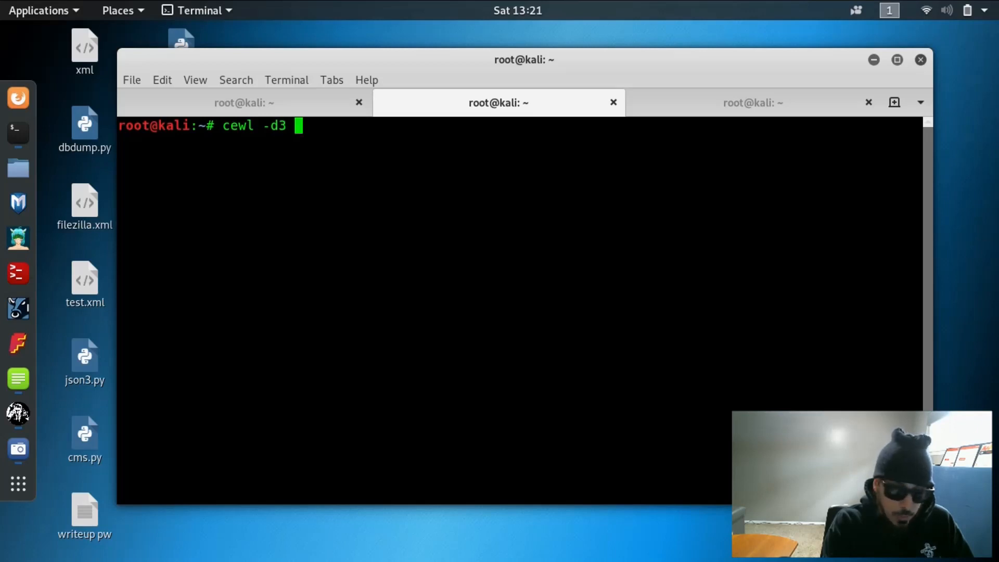
type("-m")
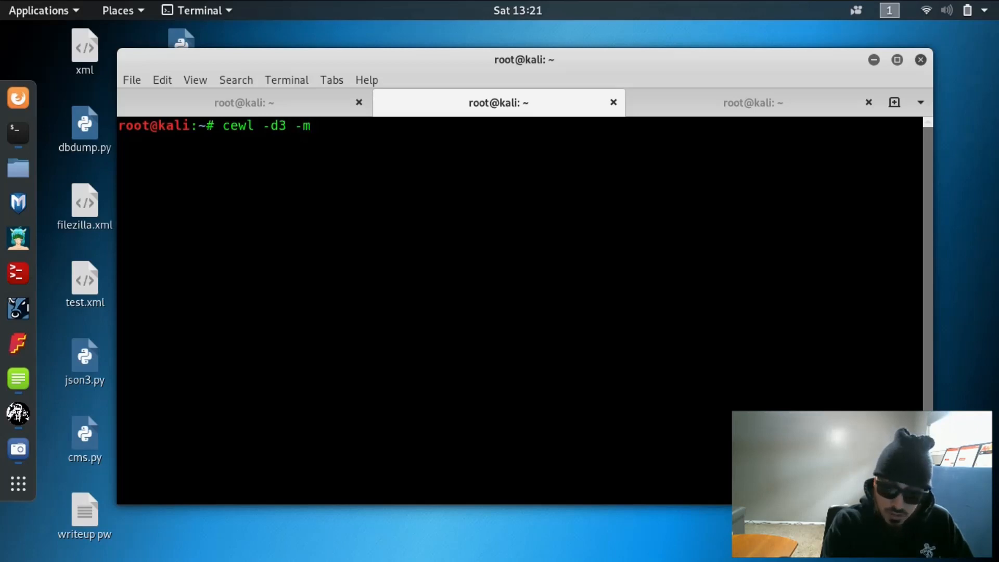
type("5")
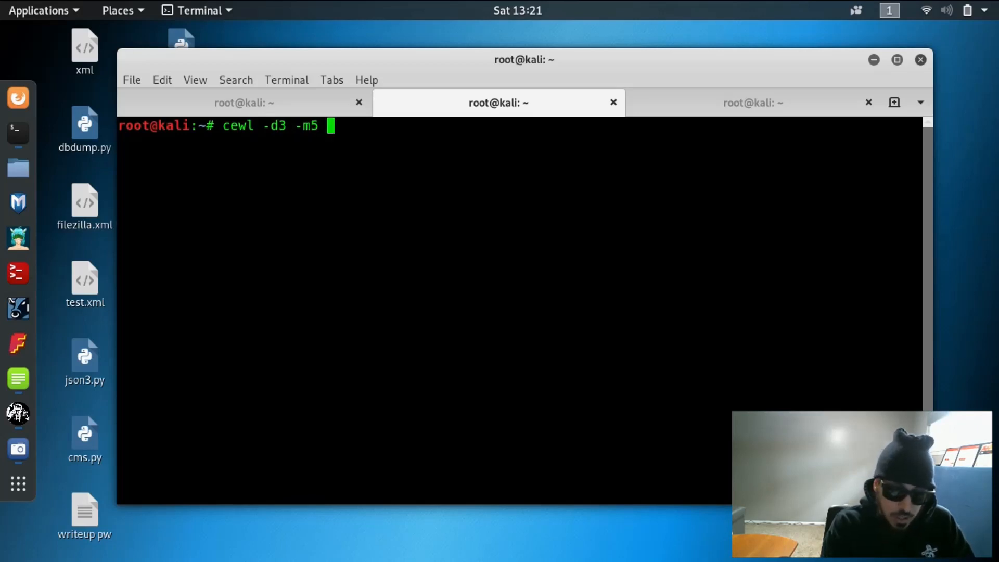
type("-w")
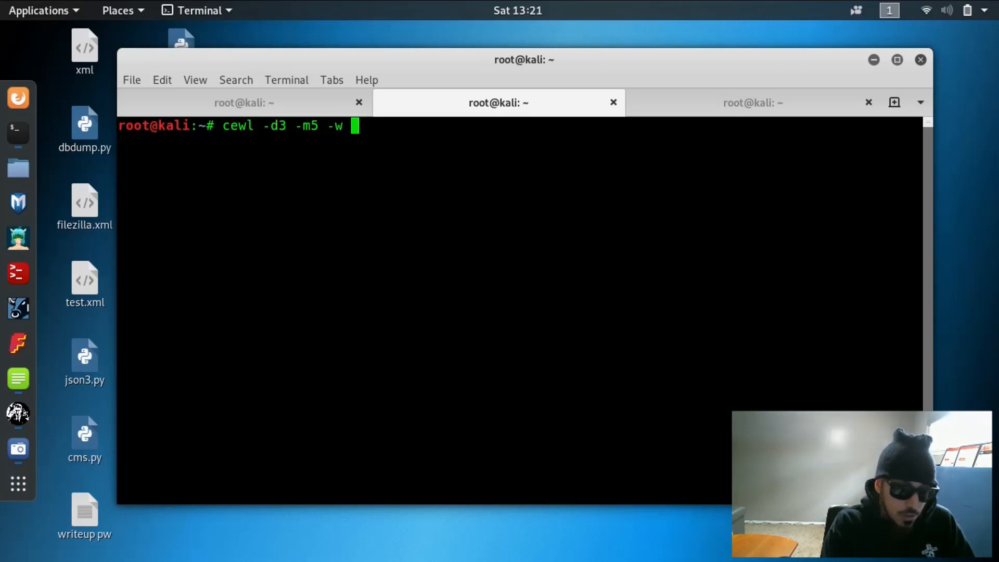
type("williamswebsi")
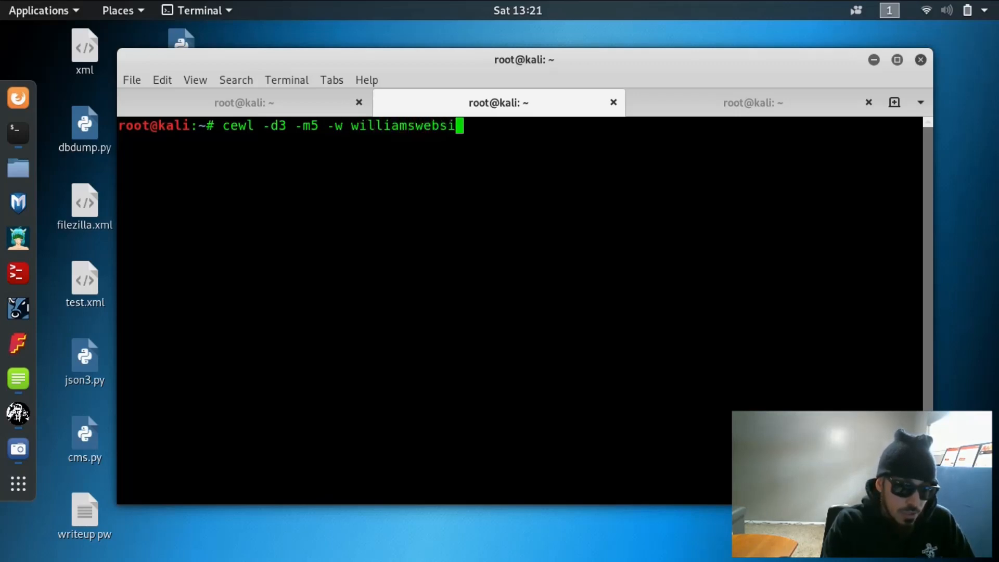
type("te.tx")
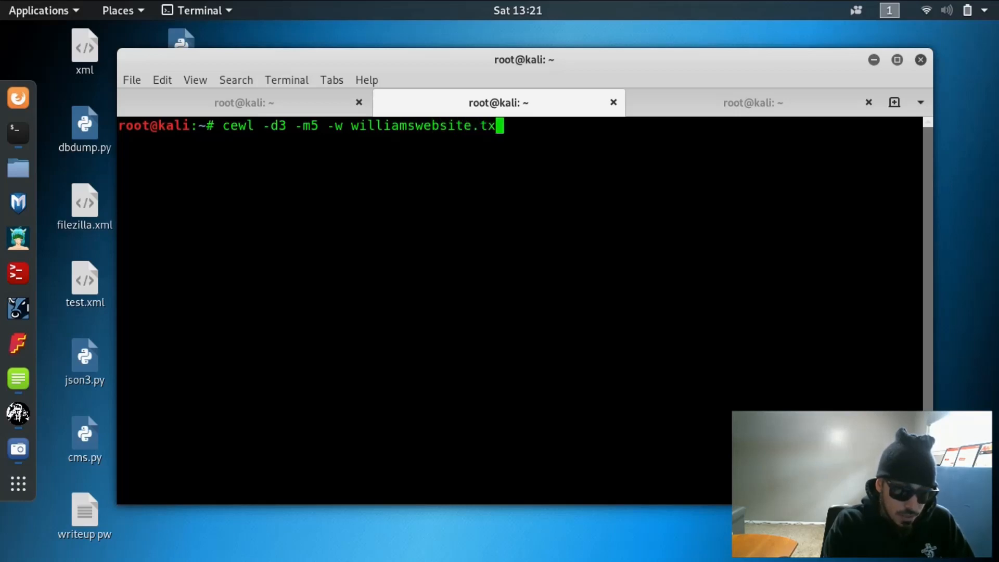
type("t")
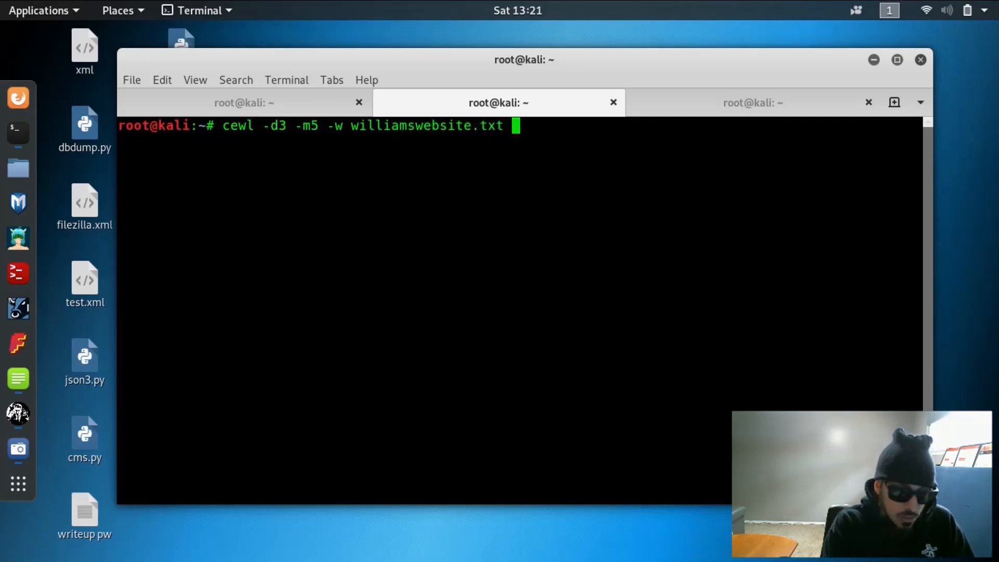
type("www.")
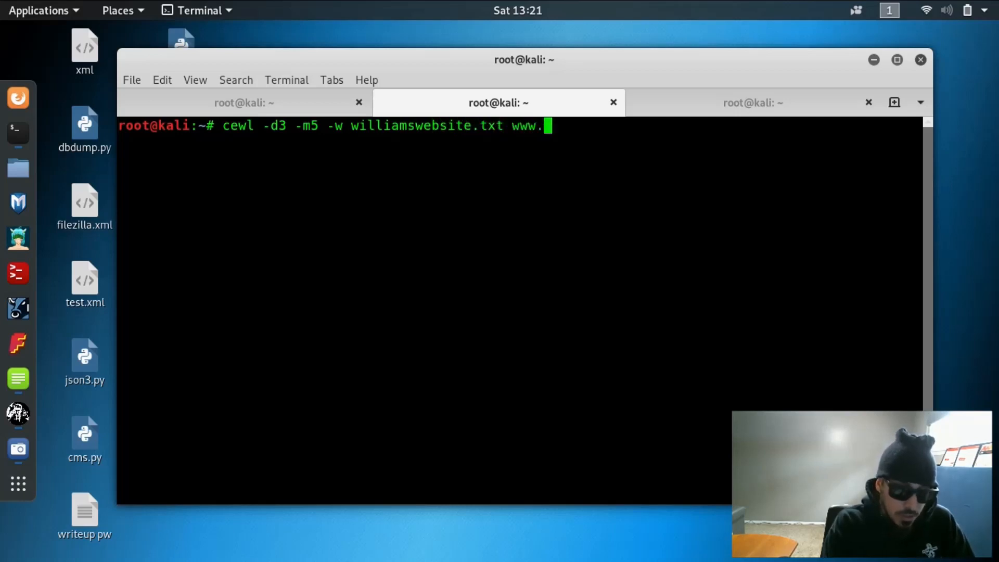
type("expl")
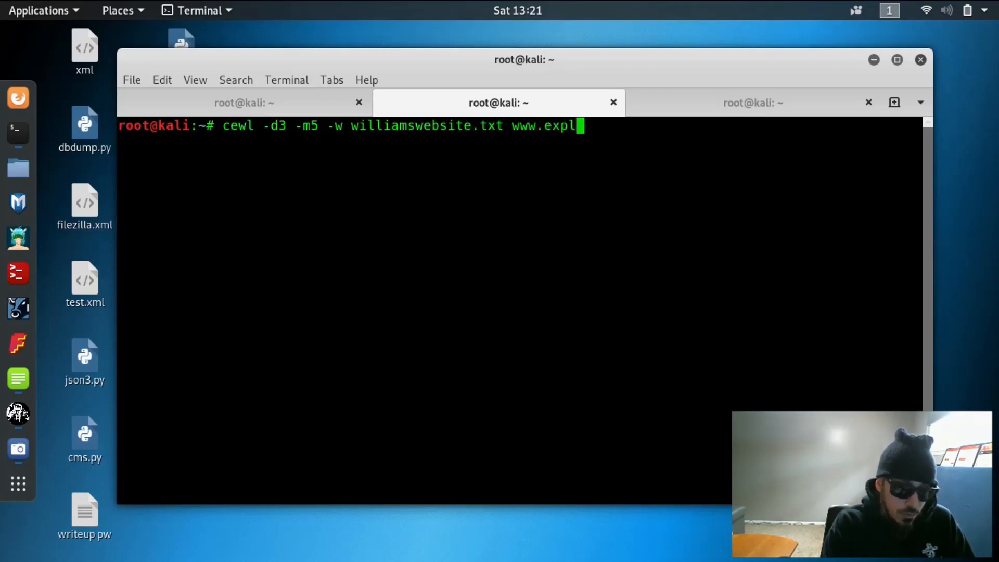
type("a")
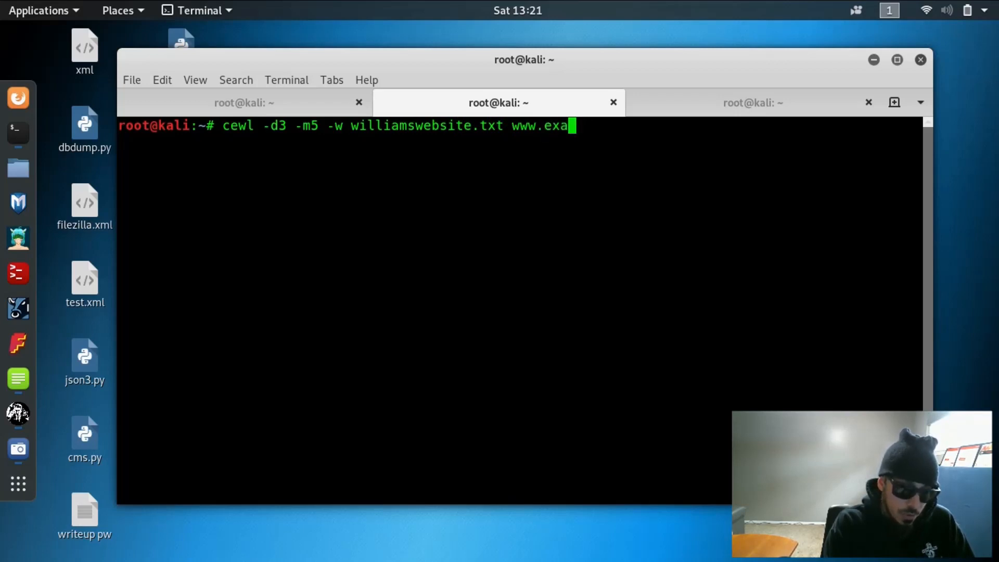
type("mple.com")
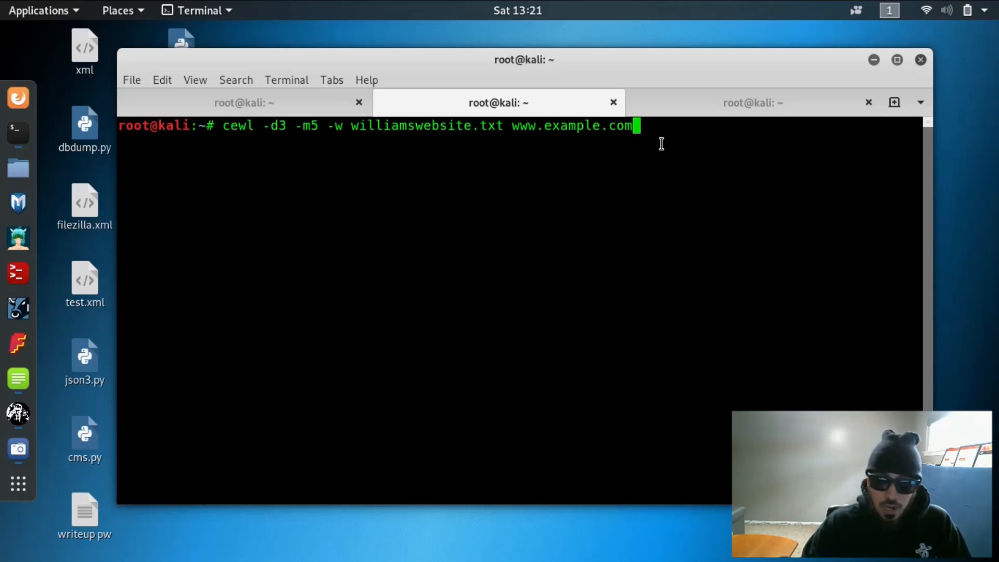
mouse_move(499, 132)
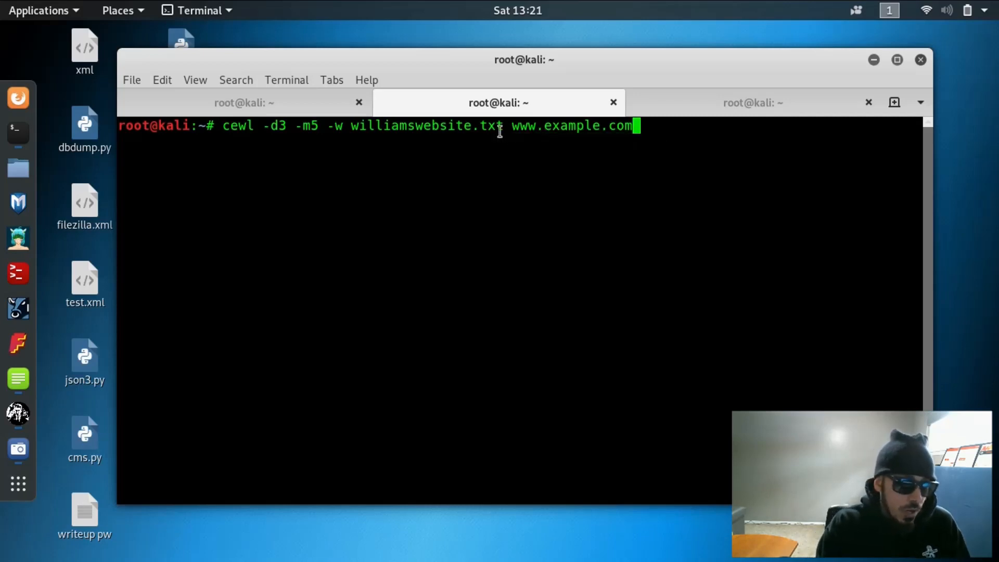
mouse_move(659, 129)
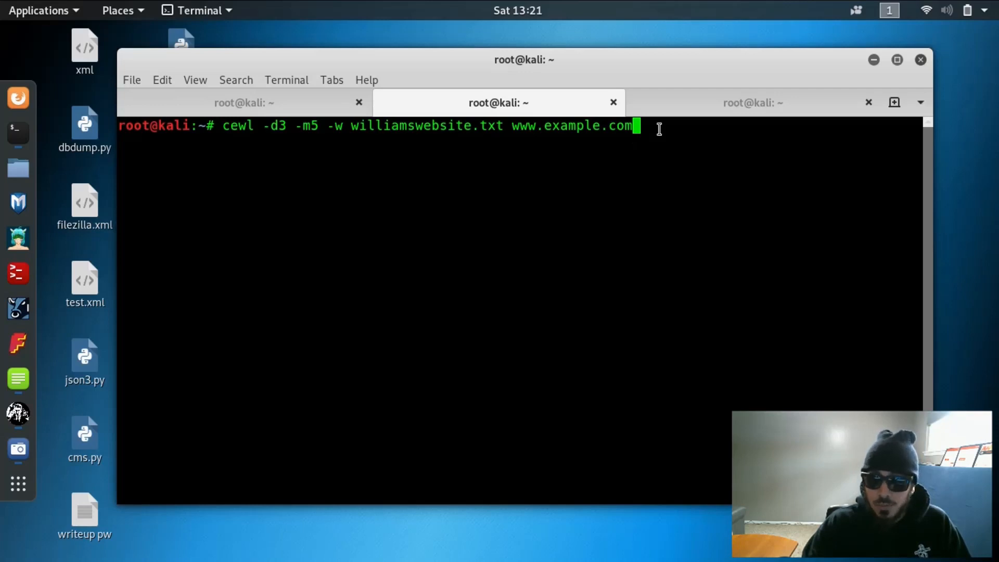
key("Return")
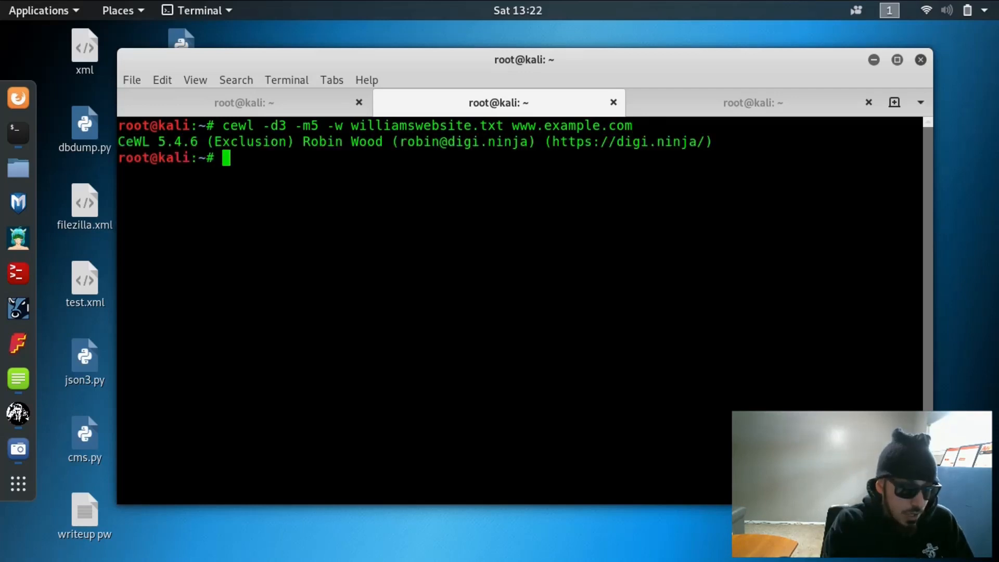
Count williamswebsite.txt with wc -l (13 lines) and print its words with cat.
type("wc -l")
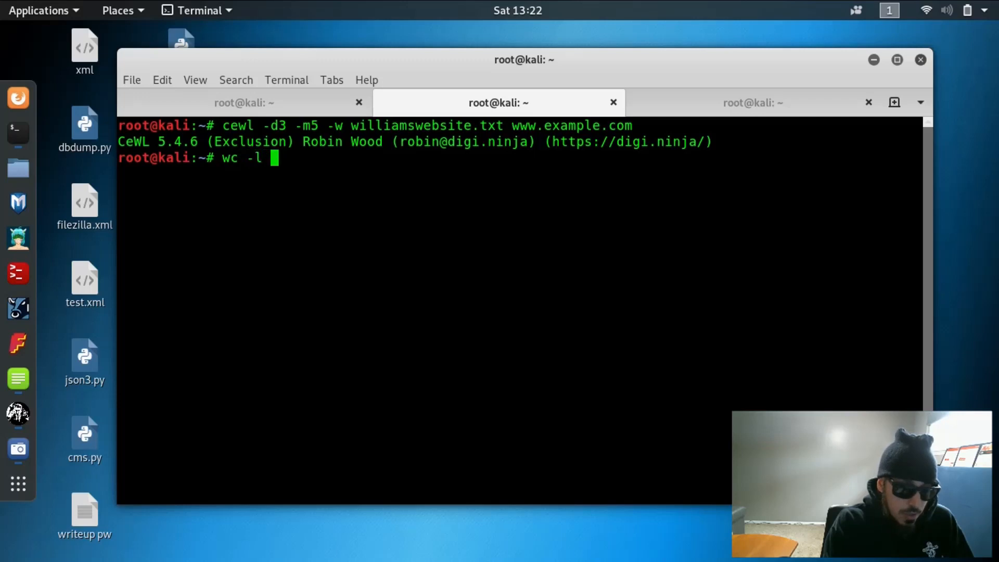
type("will")
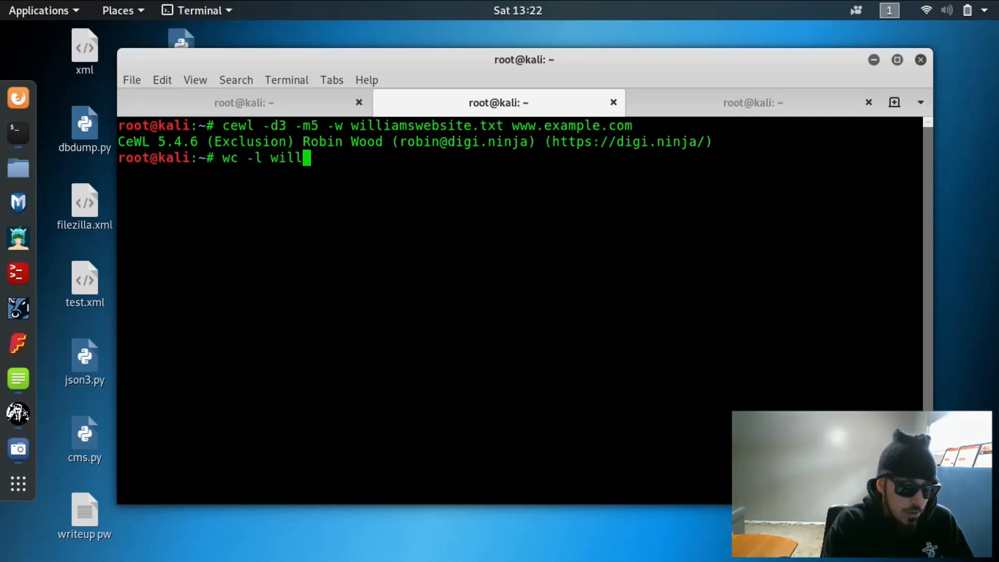
key("Return")
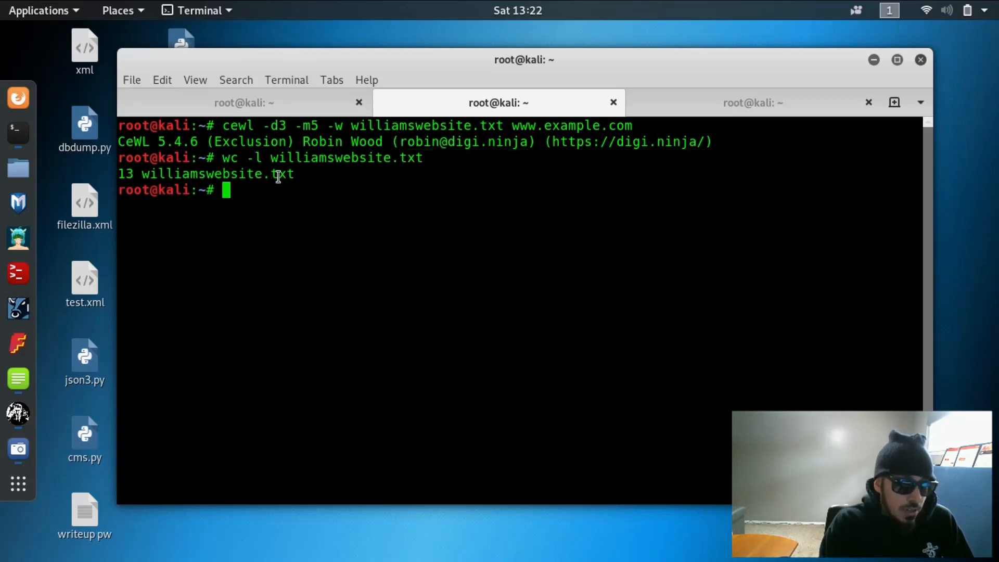
type("ca")
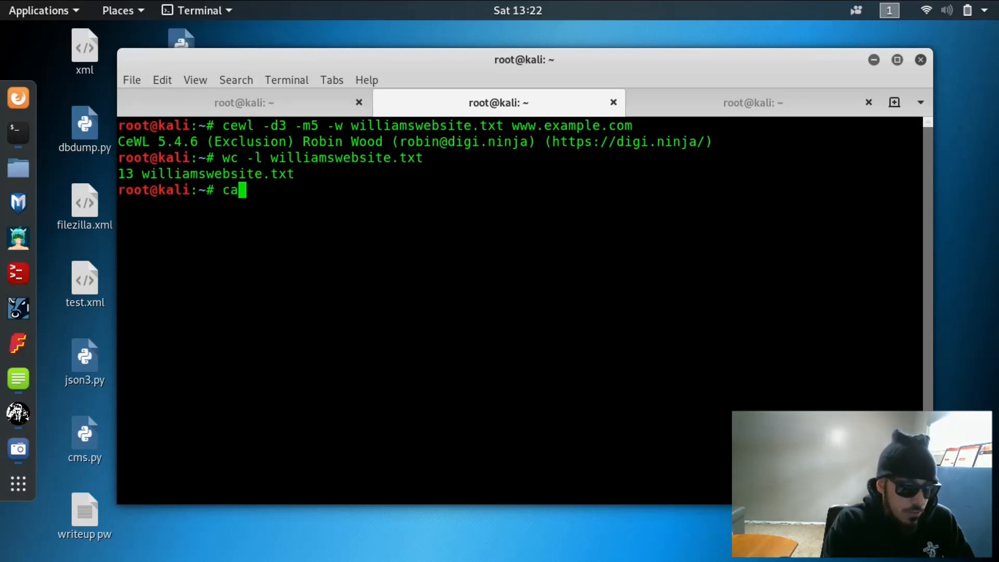
type("t wil")
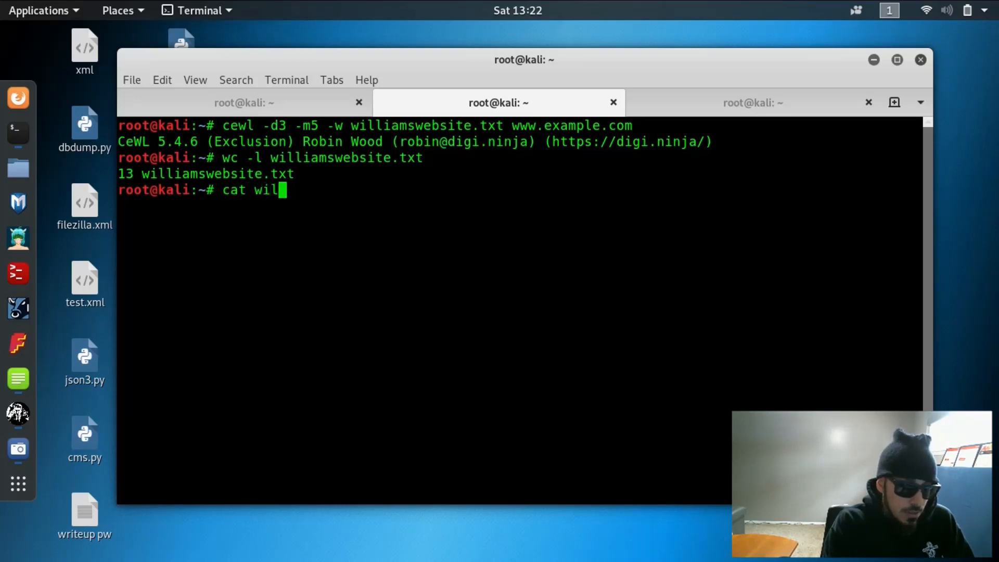
key("Return")
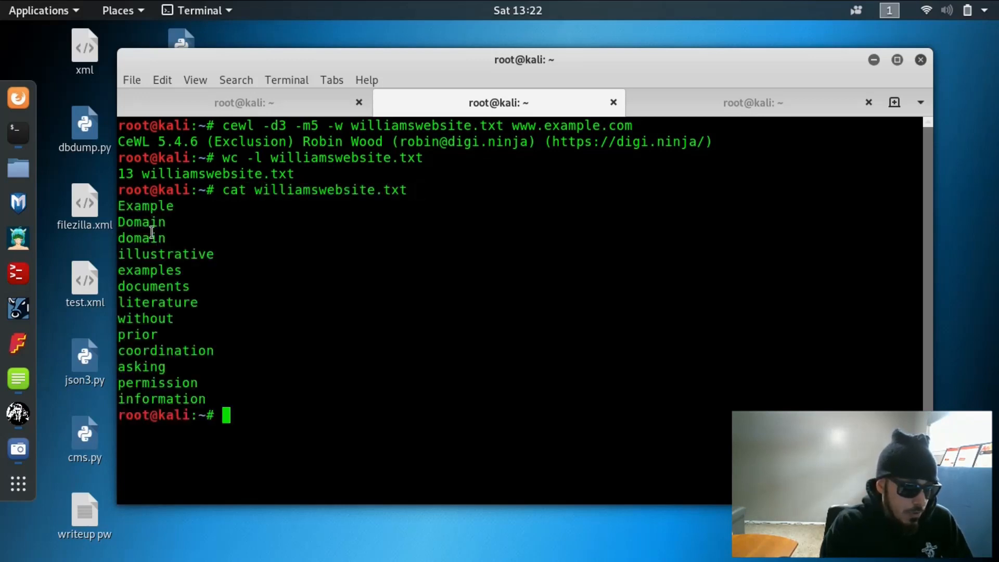
mouse_move(336, 312)
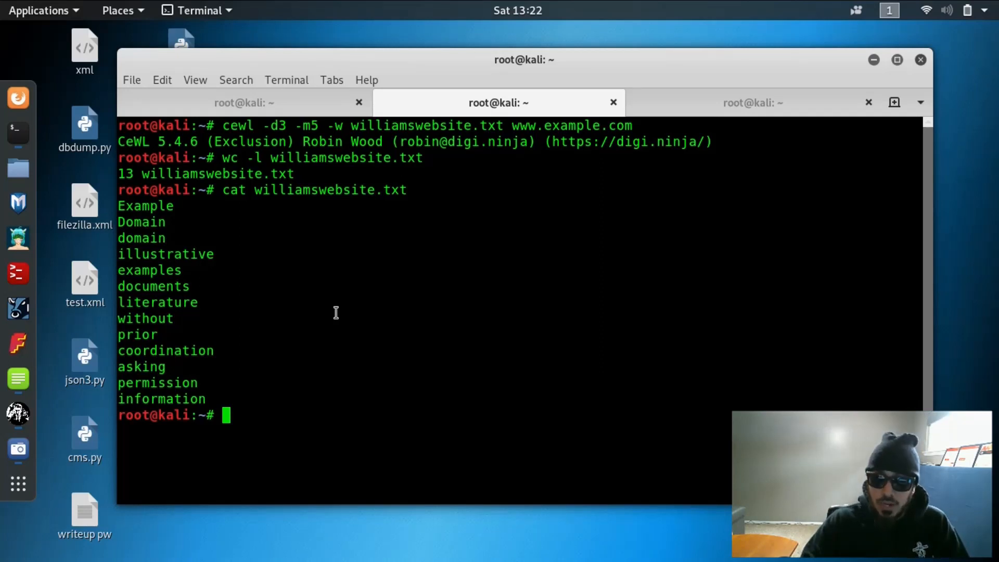
type("ce")
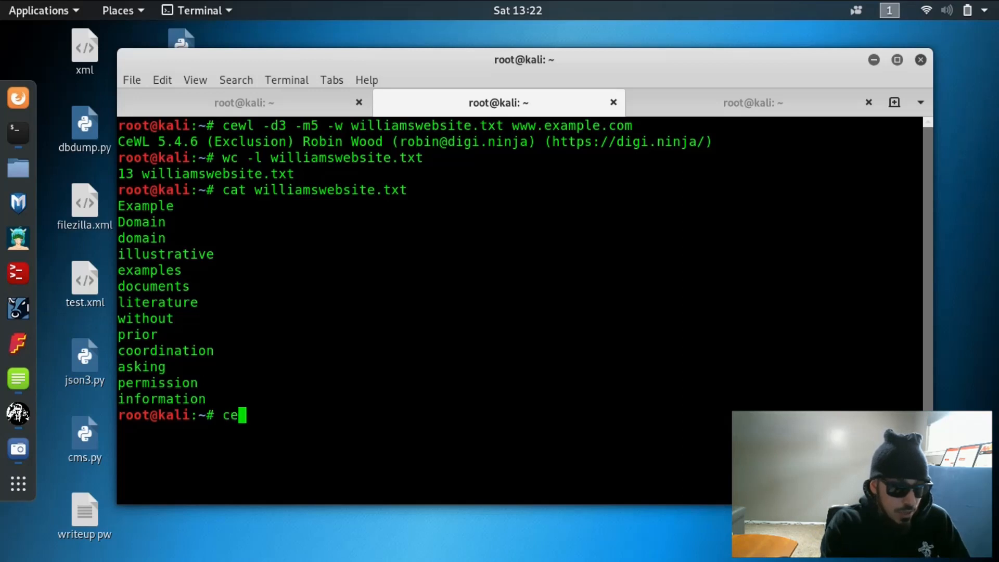
type("wl")
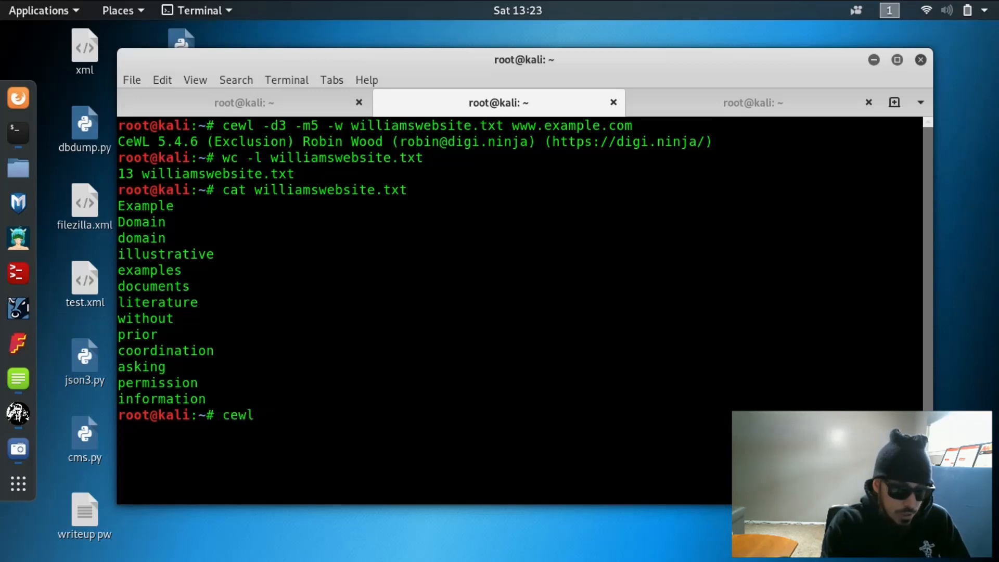
type("-c")
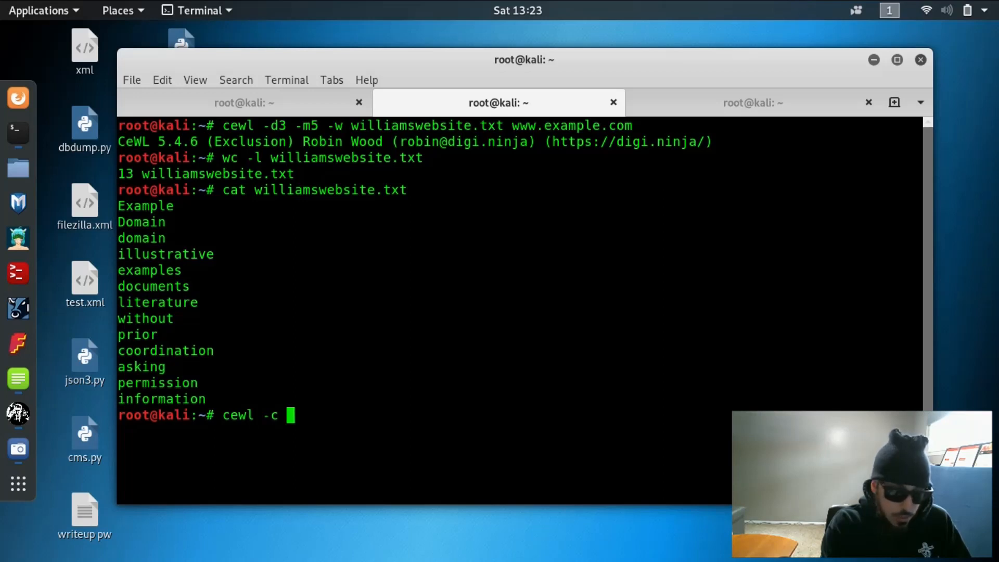
type("www")
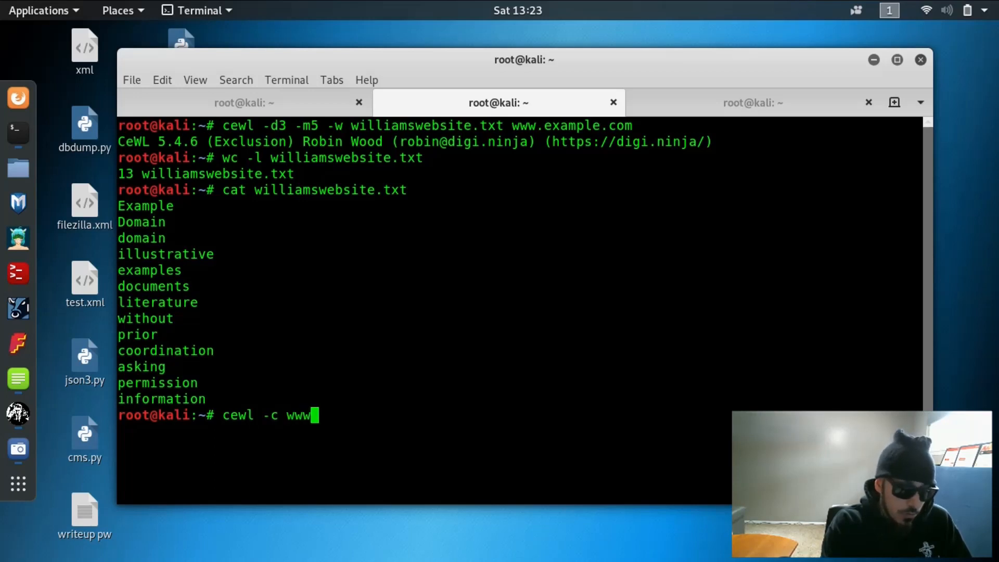
type(".exp")
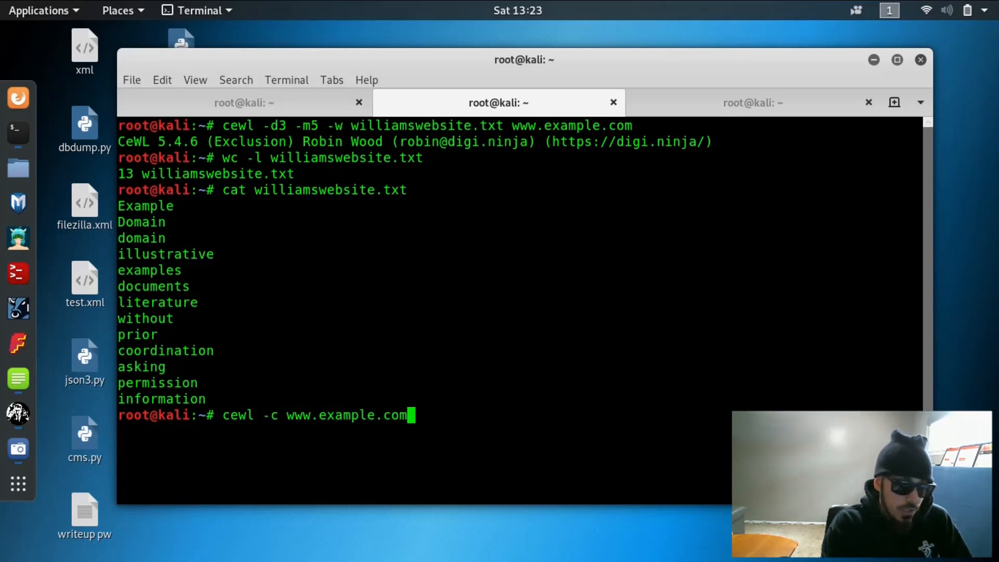
key("Return")
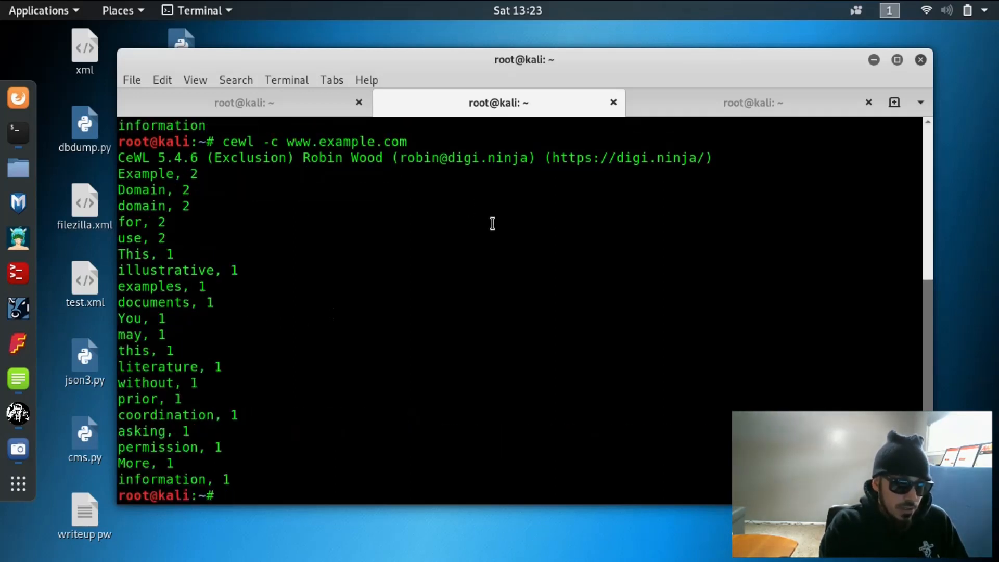
double_click(346, 141)
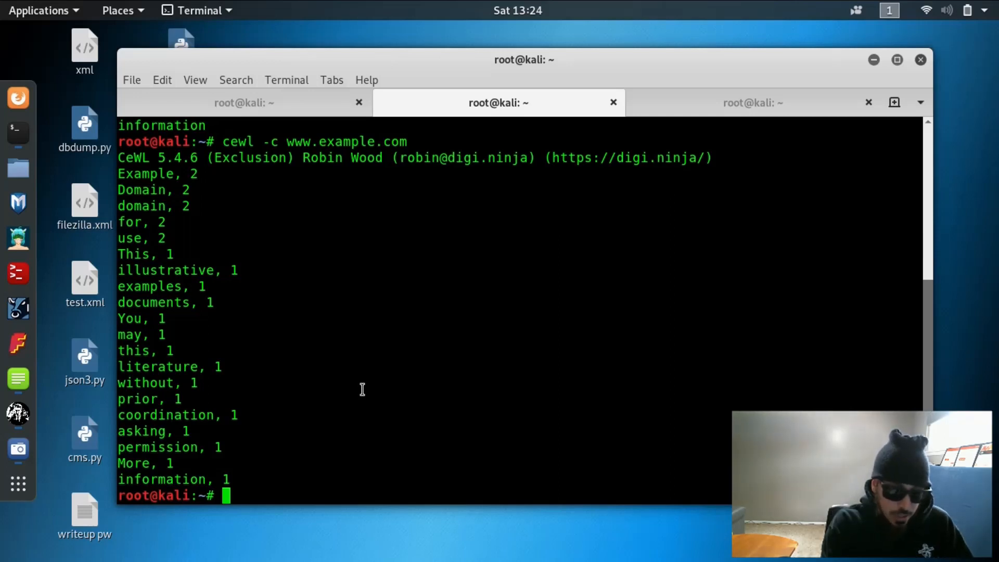
Run cat williamswebsite.txt >> william.txt to merge the website words into the dictionary.
type("cat williamswebsite.txt")
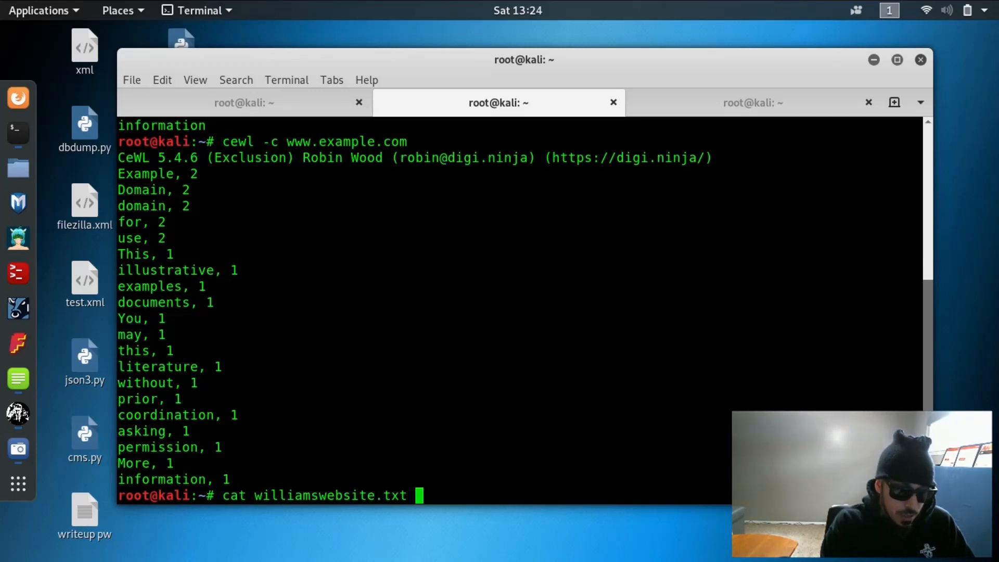
type(">>")
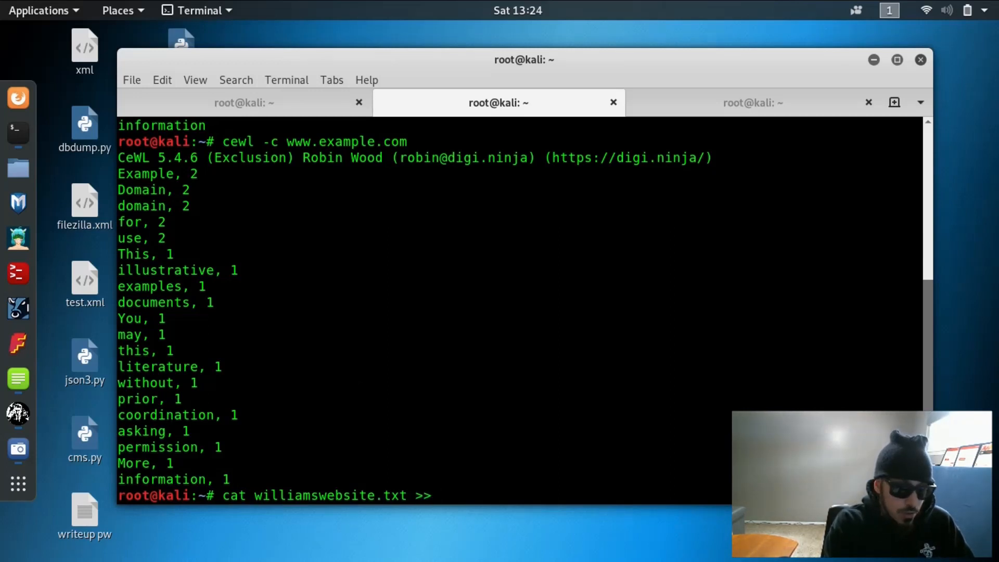
type("william")
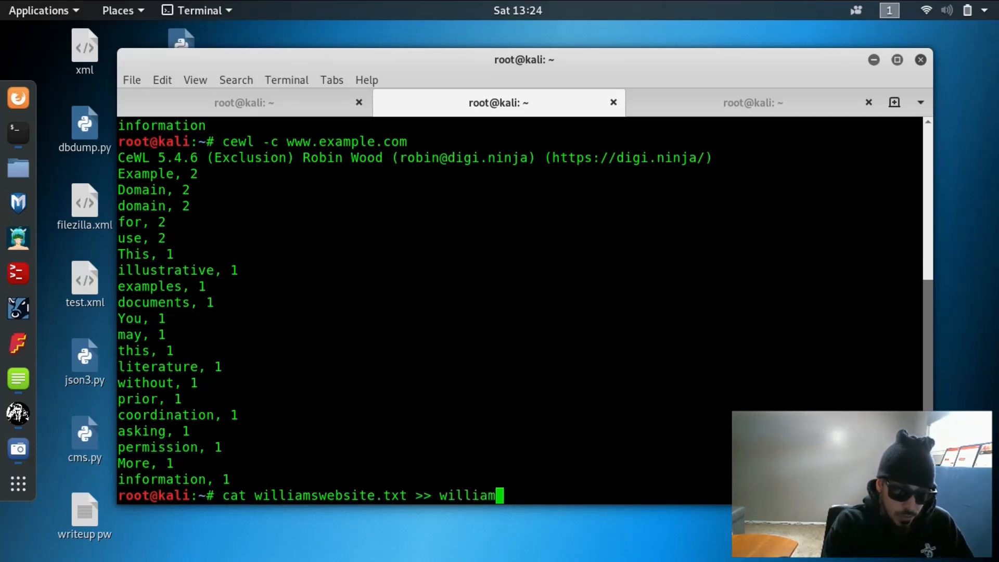
type(".txt")
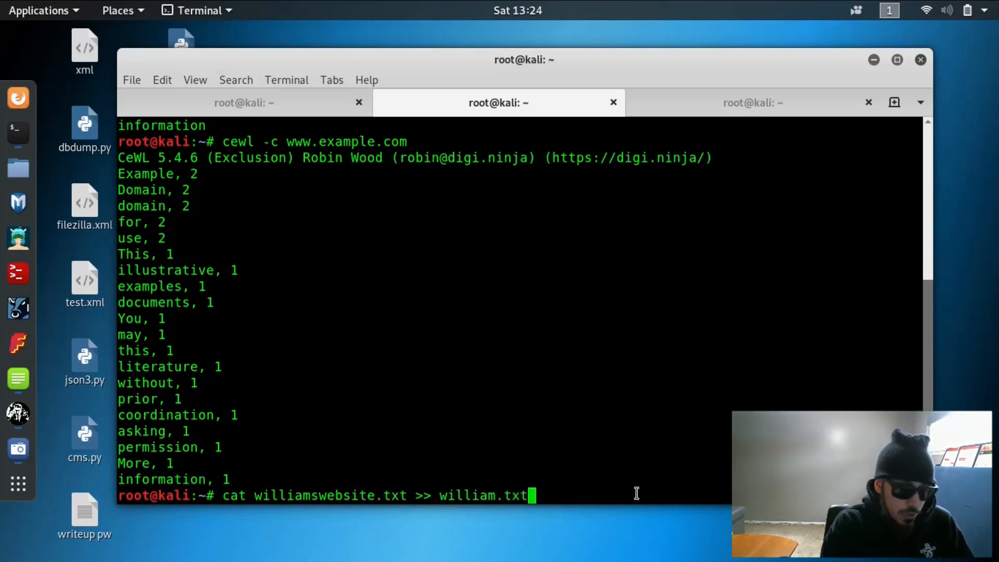
key("Return")
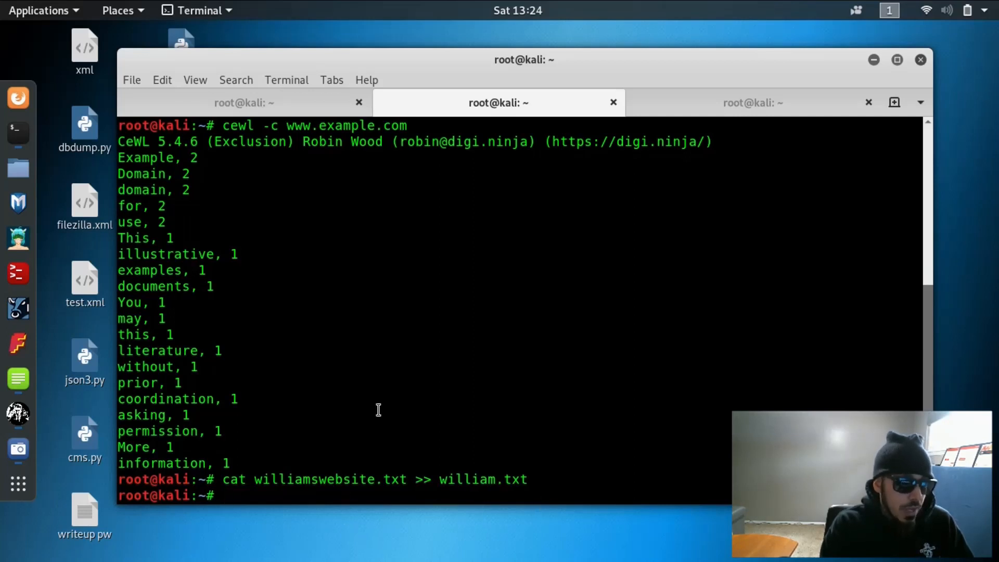
mouse_move(142, 389)
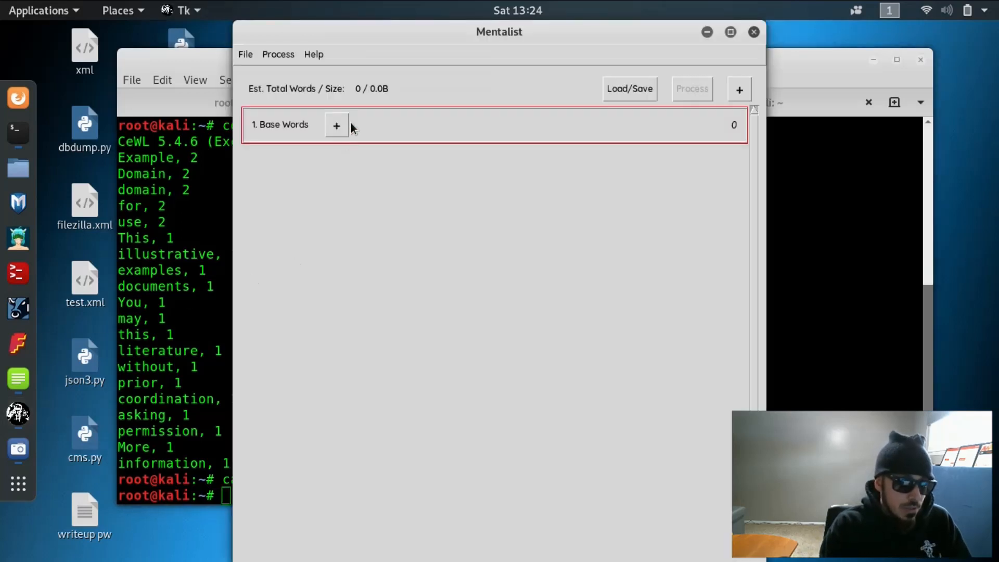
Load /root/cupp/william.txt as a custom base-words file, showing 4,324 words.
left_click(336, 125)
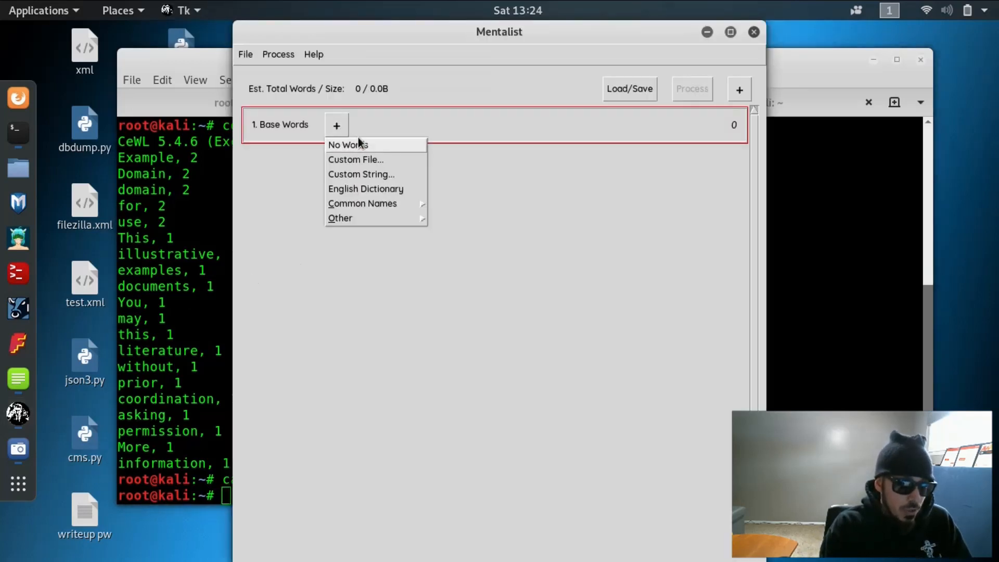
left_click(356, 159)
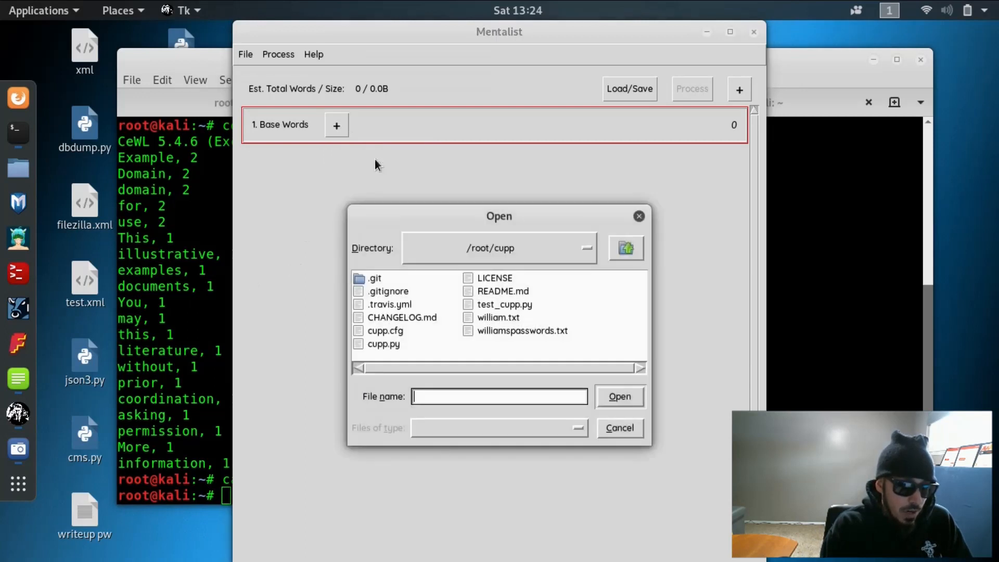
left_click(500, 318)
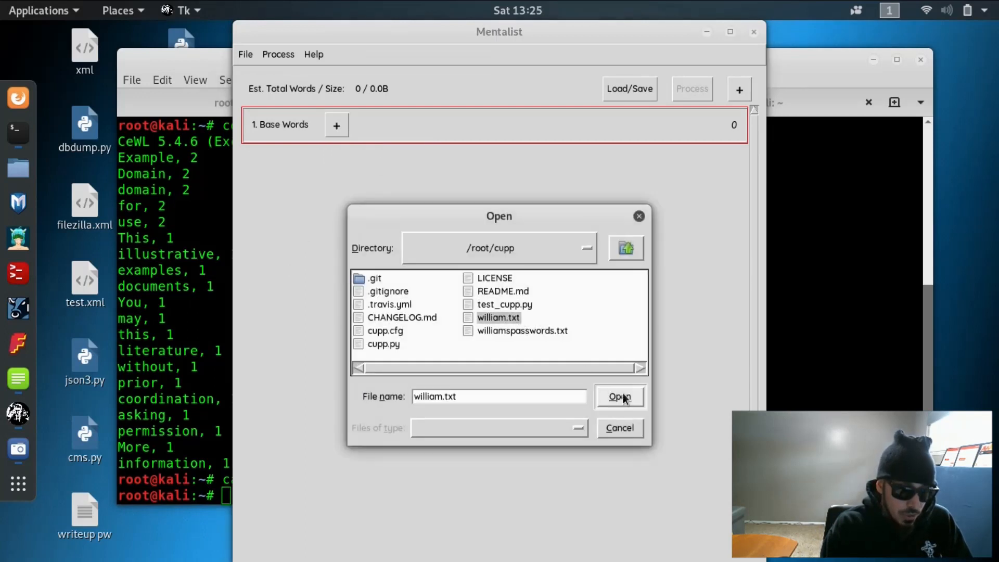
left_click(619, 396)
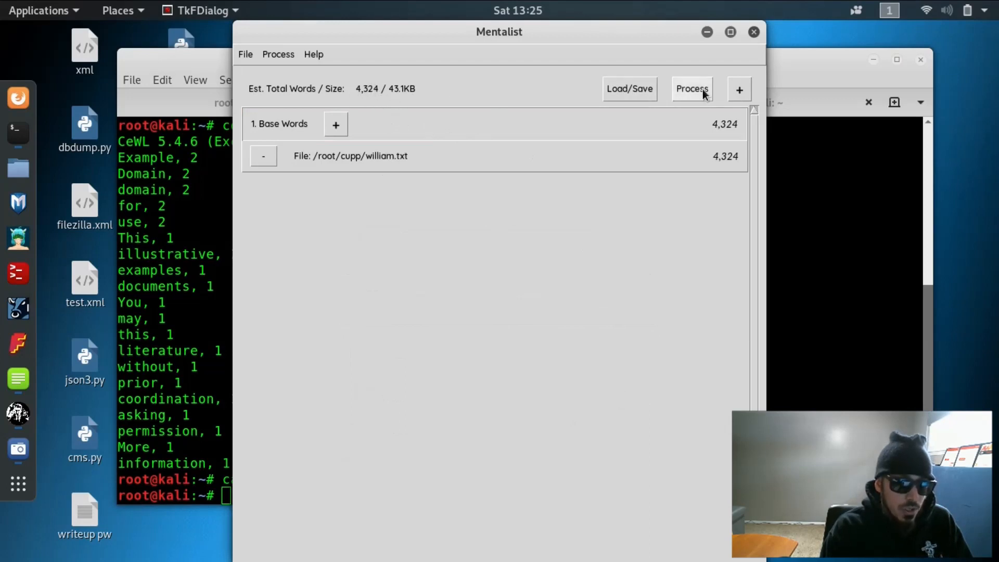
Add a Case stage that toggles the case of the 3rd character.
left_click(738, 89)
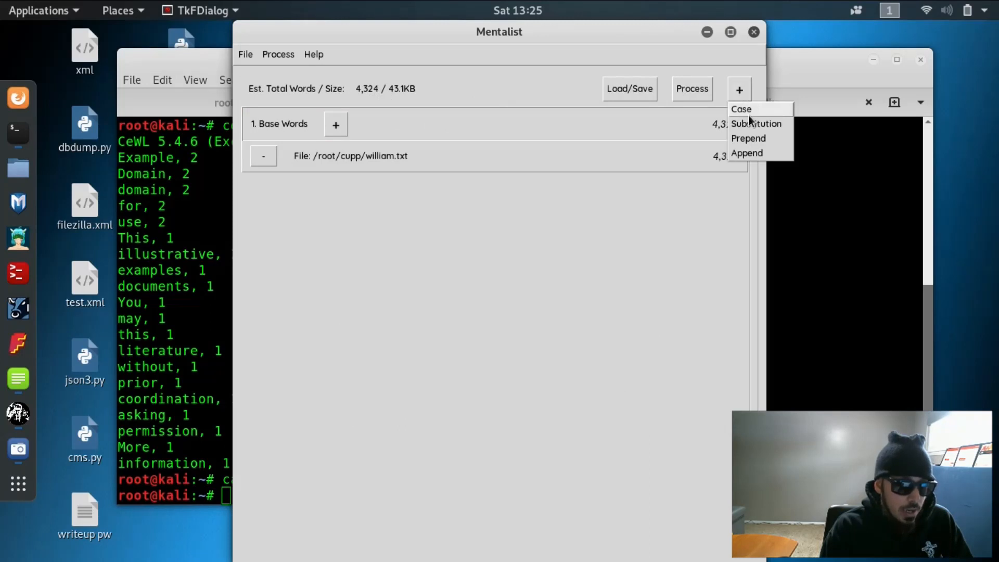
left_click(740, 109)
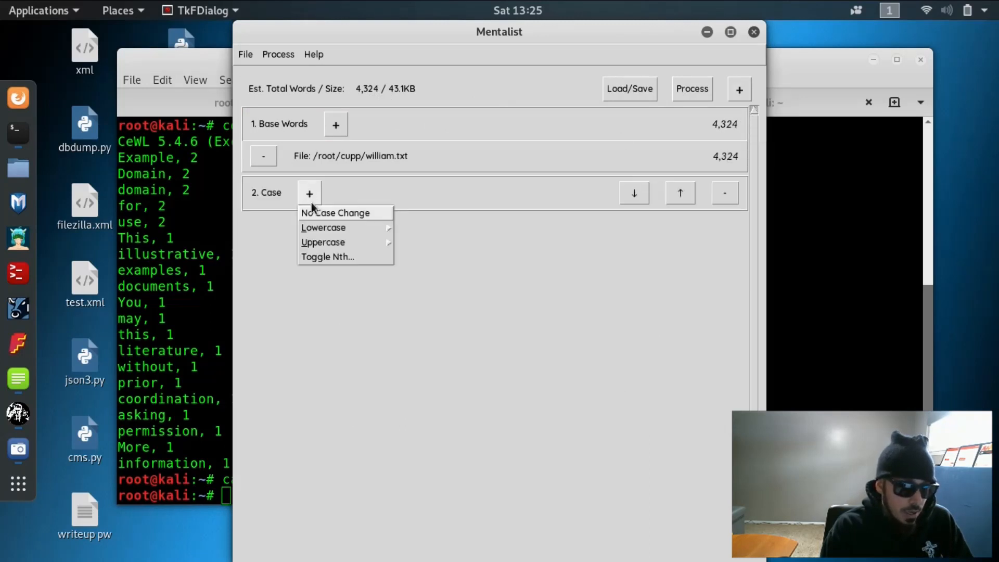
left_click(328, 257)
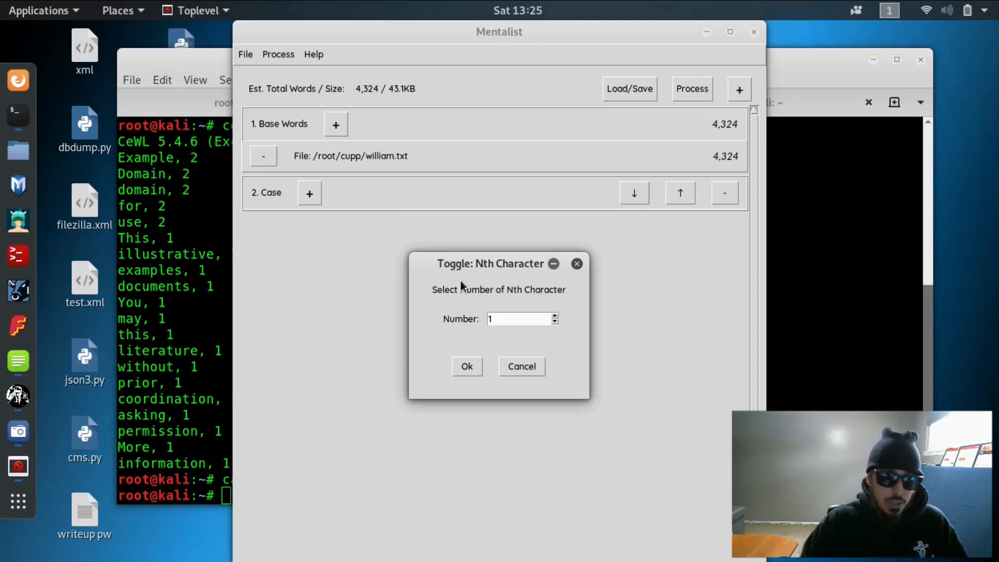
left_click(554, 315)
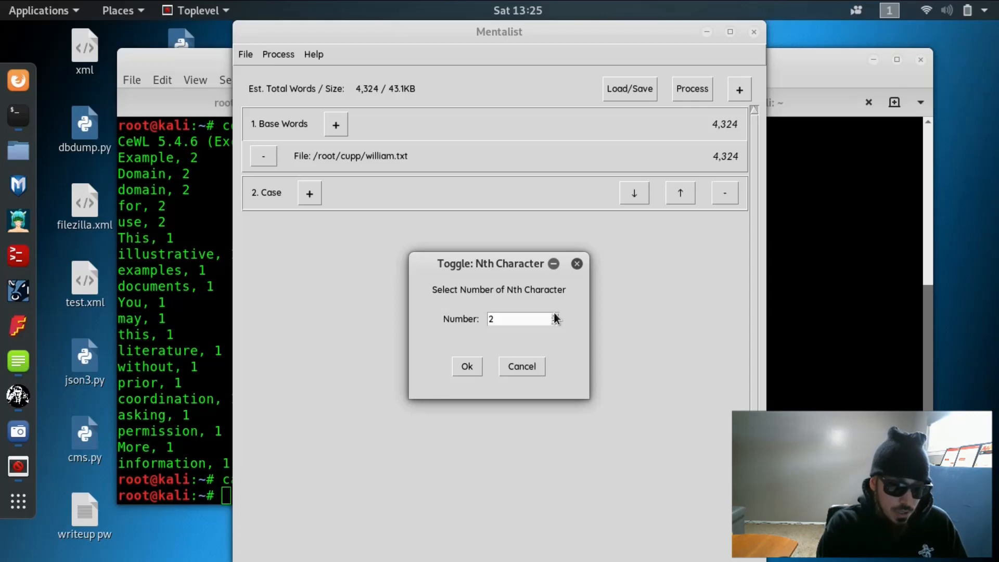
left_click(555, 315)
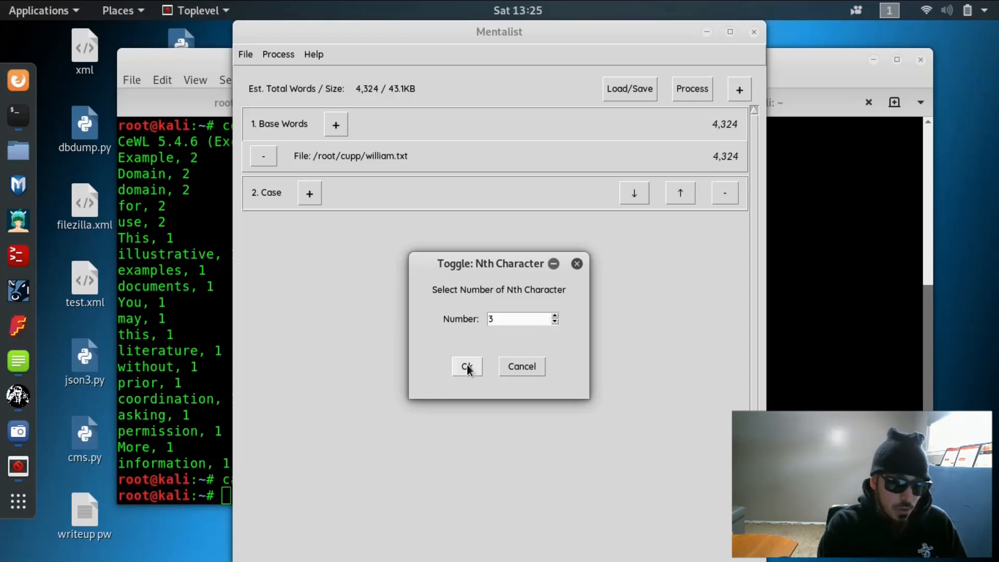
left_click(466, 366)
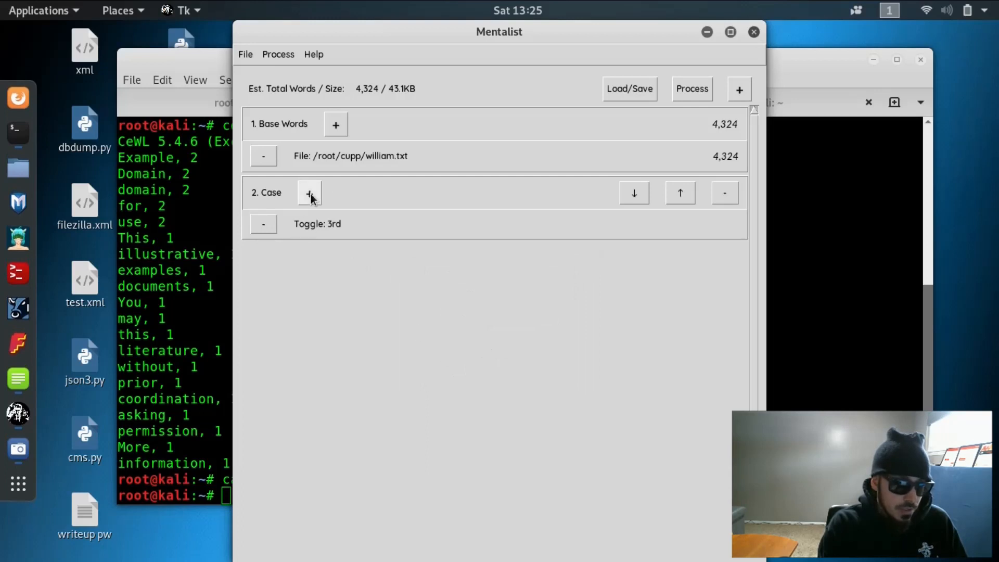
Add the Uppercase First, Lower Rest case rule, then add a Substitution stage.
left_click(310, 192)
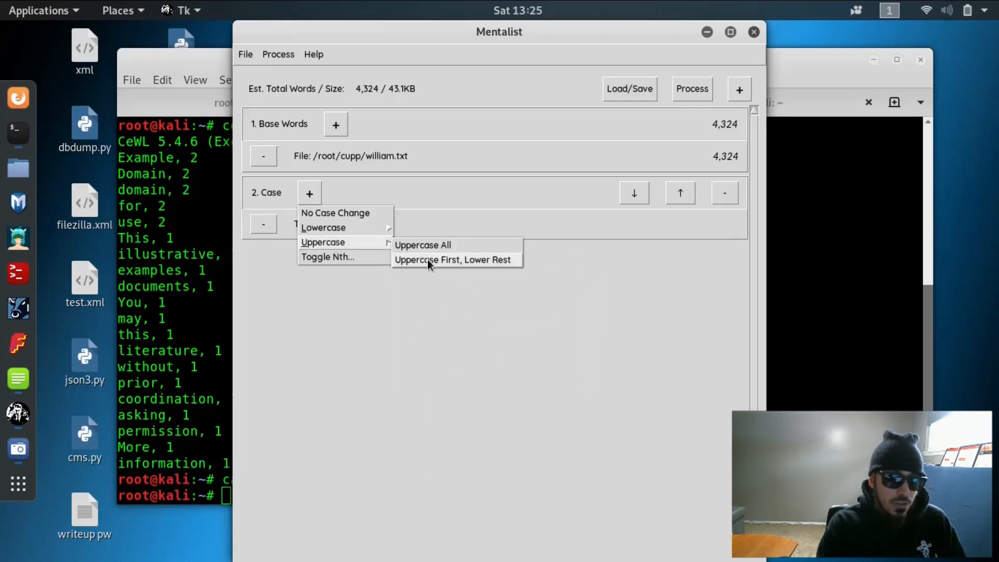
left_click(453, 259)
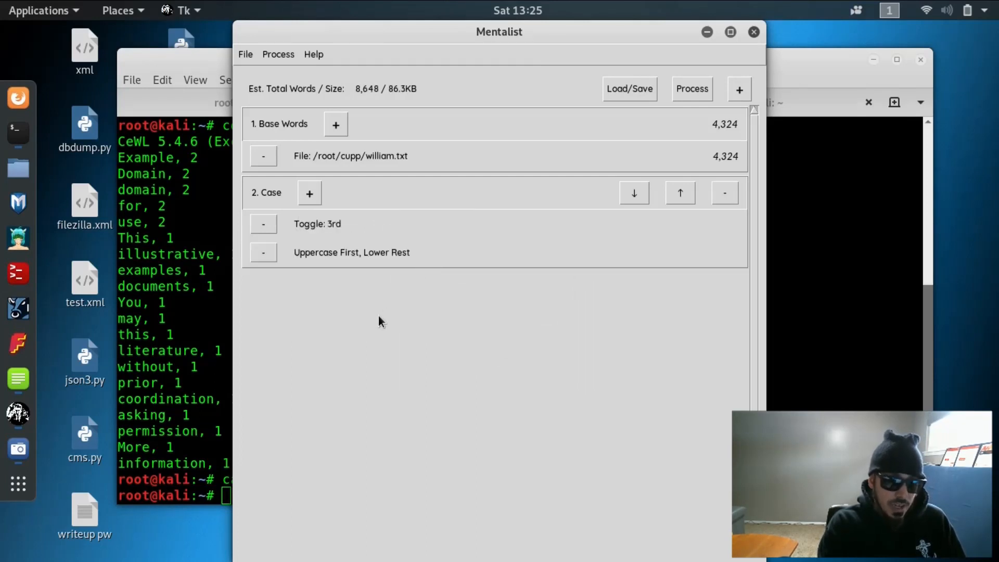
left_click(739, 89)
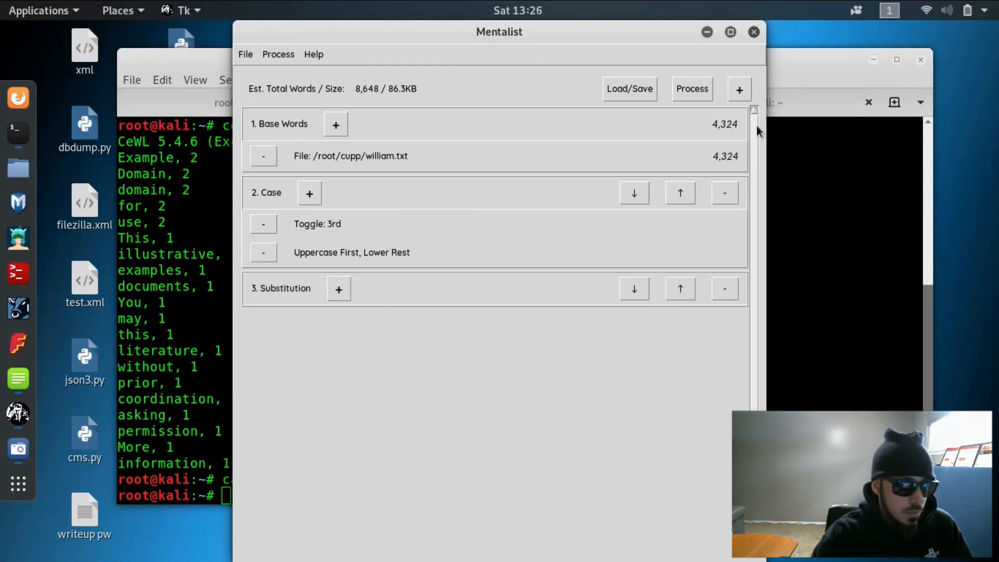
Add a Replace All substitution rule for a→@, s→$ and o→0.
left_click(339, 289)
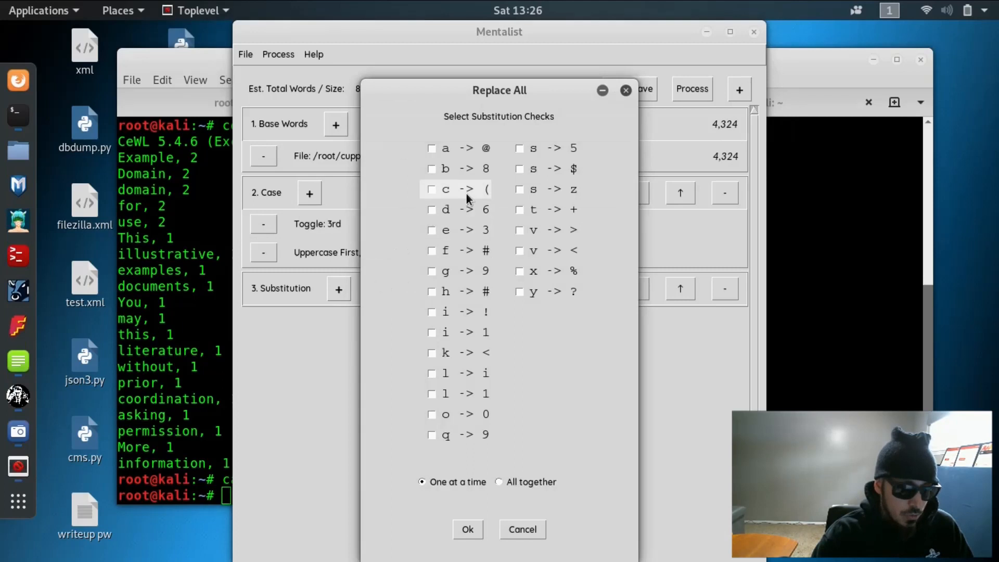
left_click(433, 148)
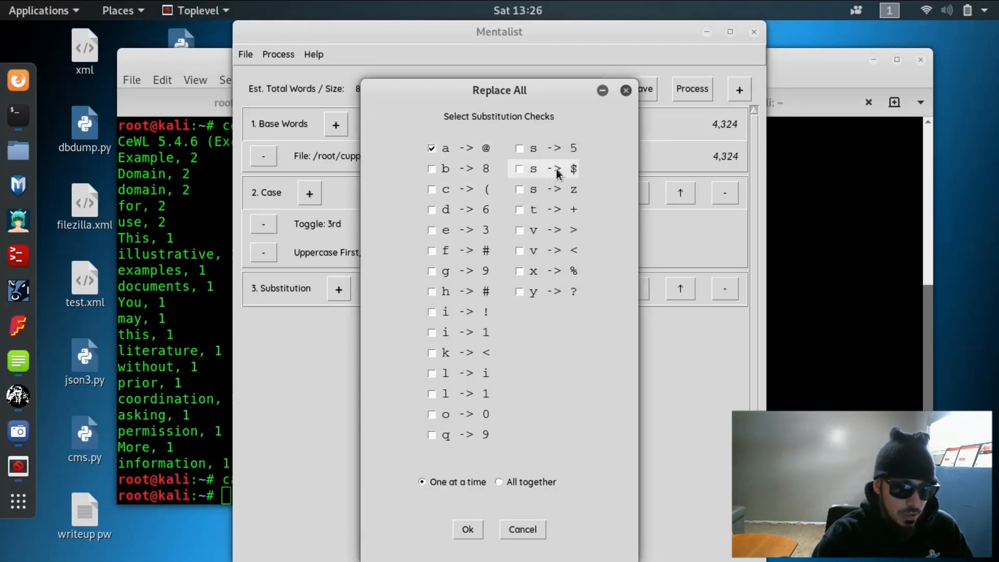
left_click(519, 169)
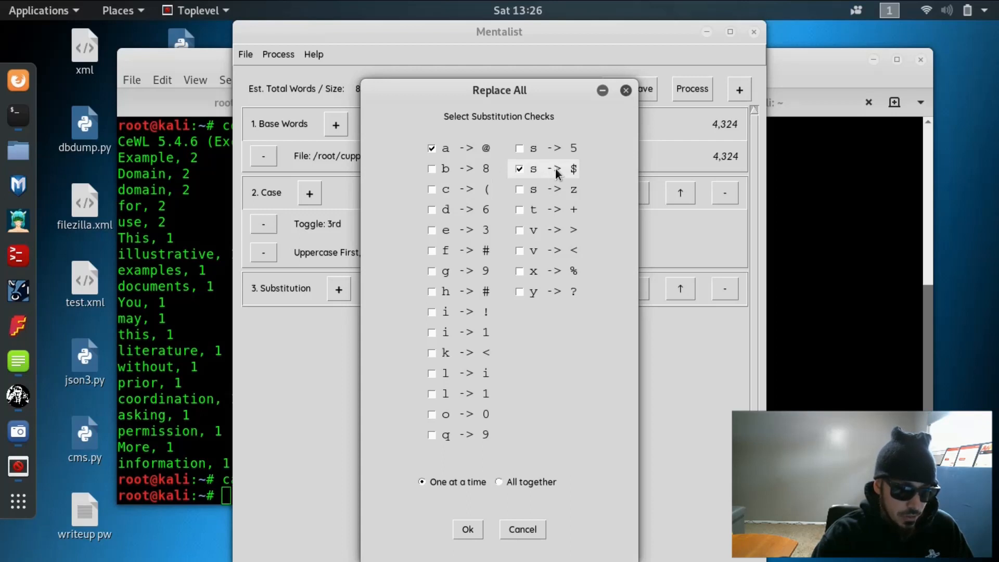
left_click(432, 414)
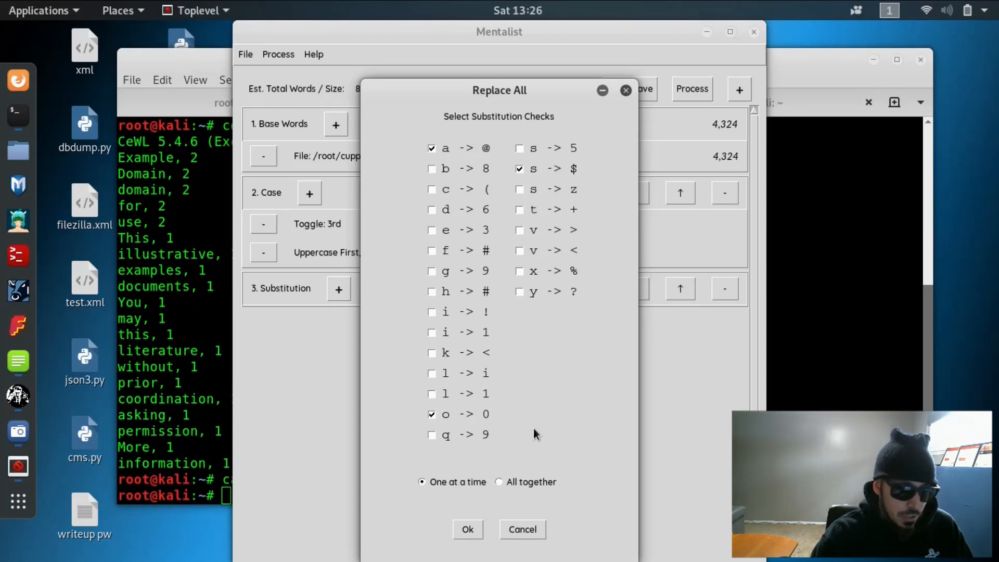
left_click(467, 529)
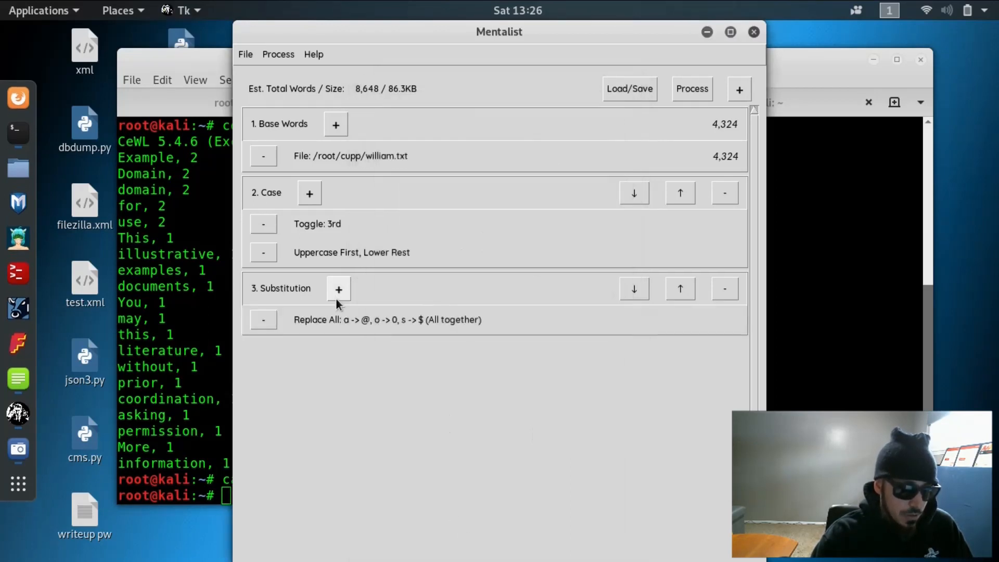
Add a Replace First rule for a→@ and s→$, one at a time.
left_click(338, 288)
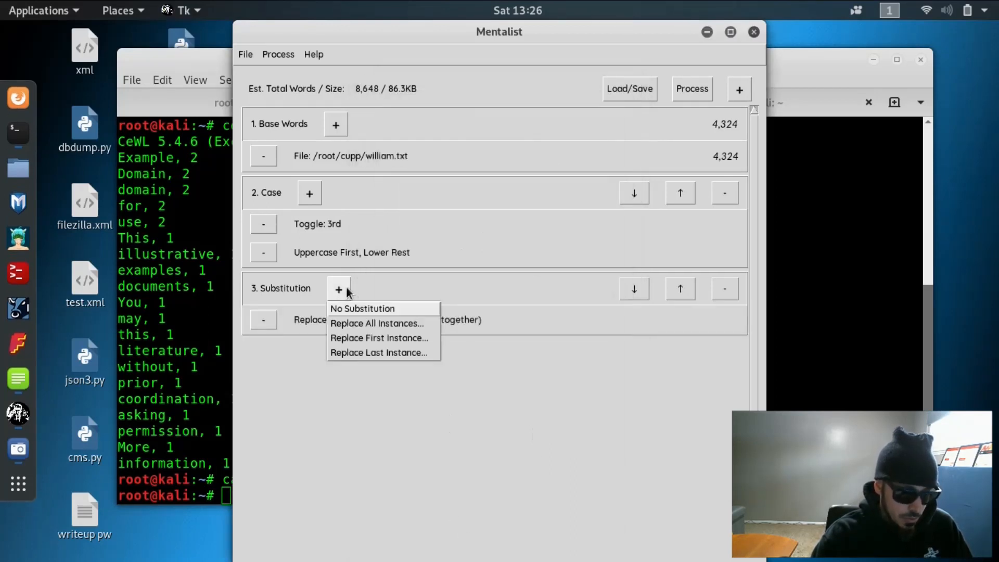
left_click(379, 338)
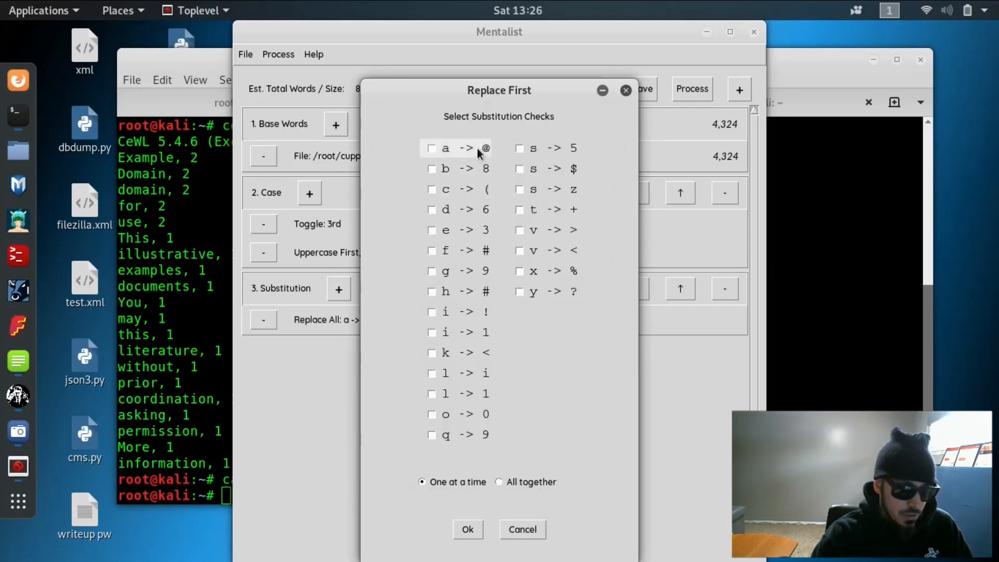
left_click(432, 148)
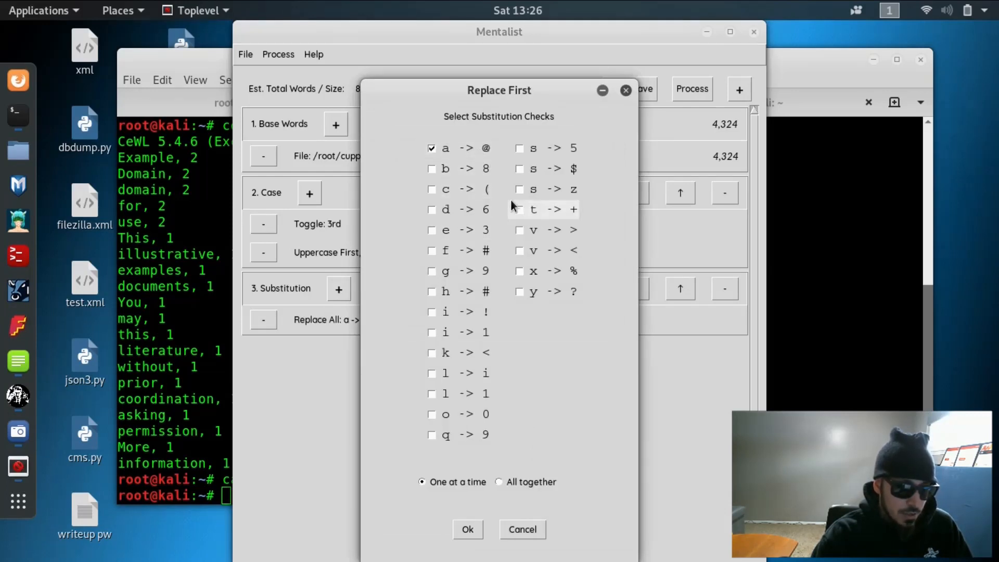
left_click(519, 168)
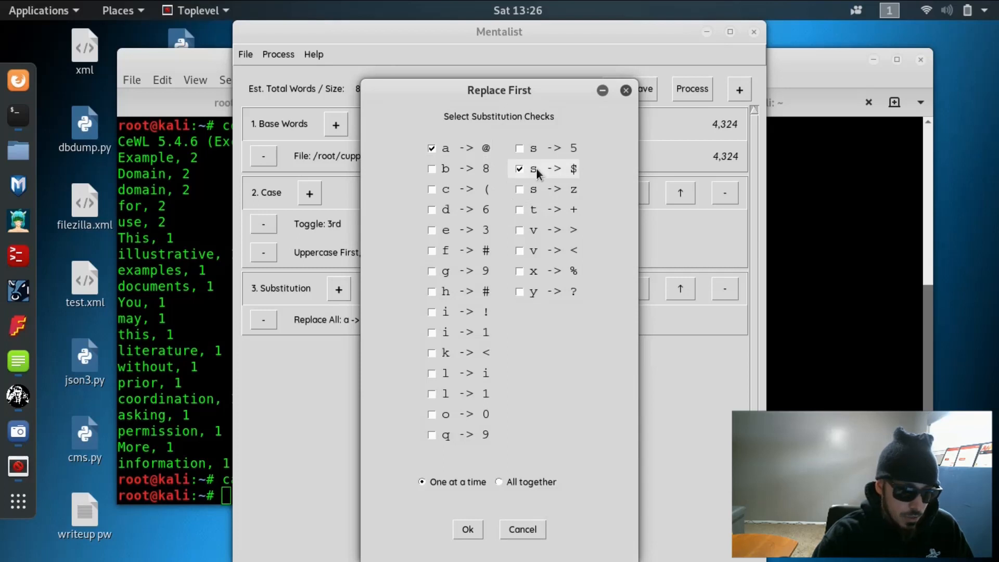
left_click(467, 528)
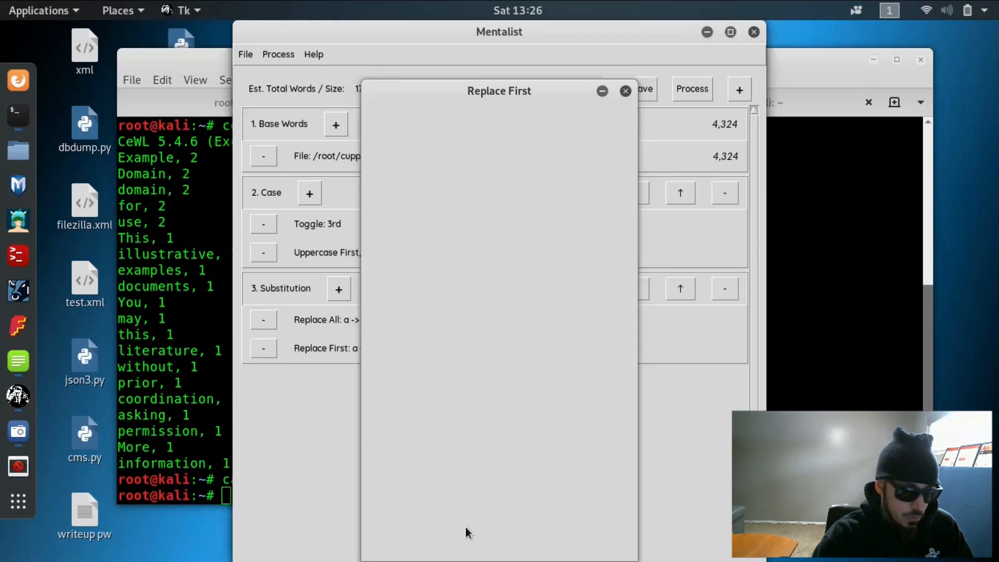
left_click(625, 90)
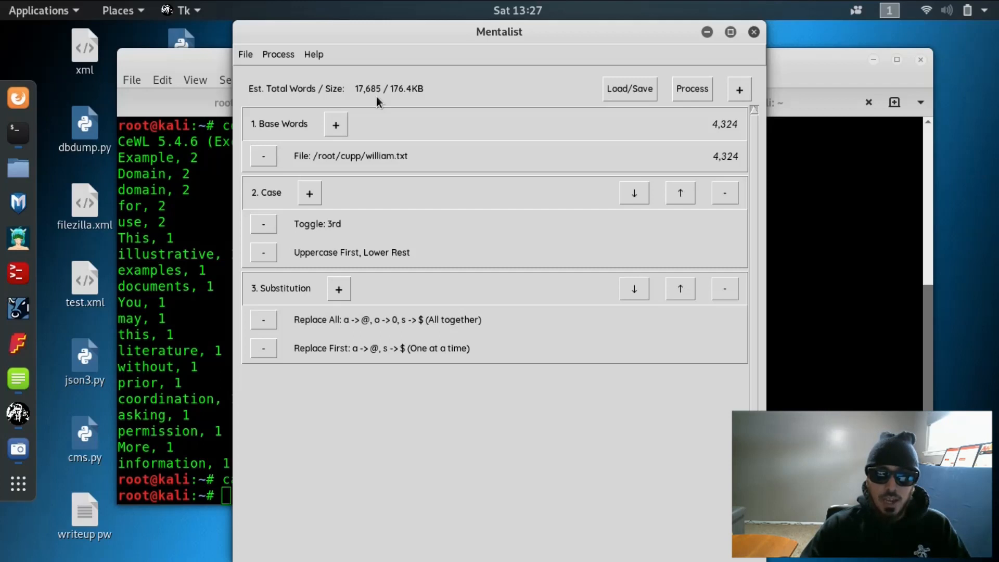
Add a Prepend stage with the characters !, @, $ and common pet names.
left_click(738, 89)
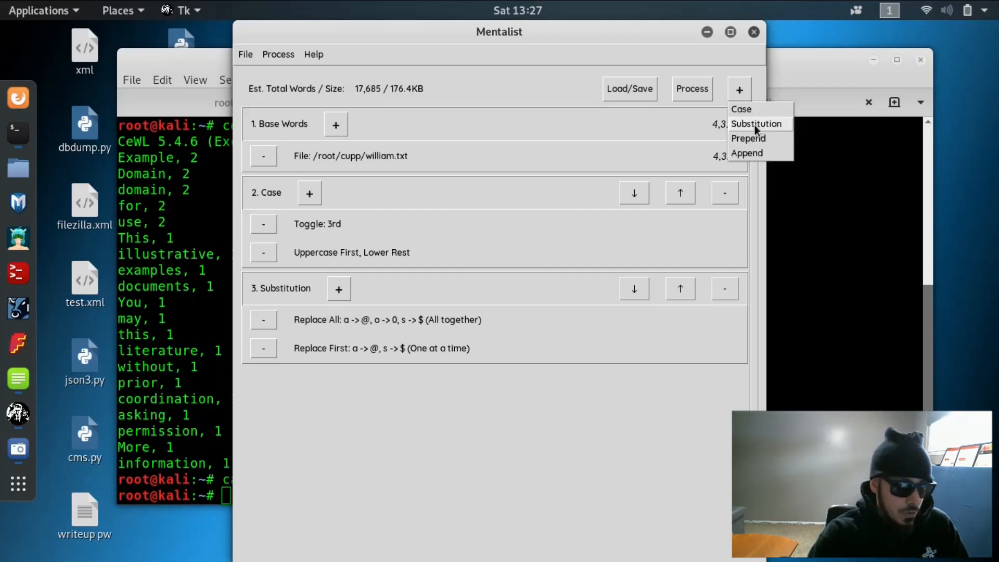
left_click(748, 139)
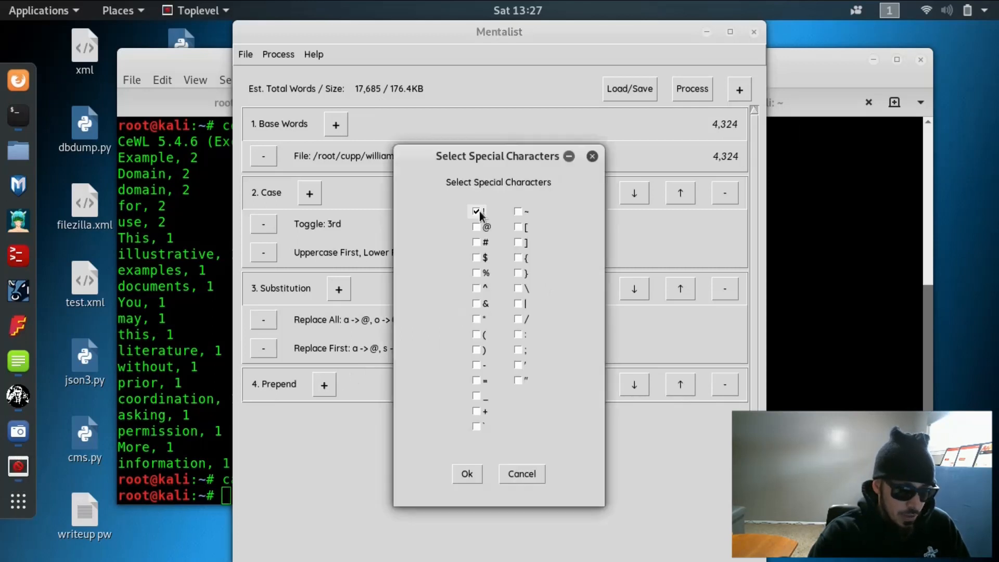
left_click(476, 211)
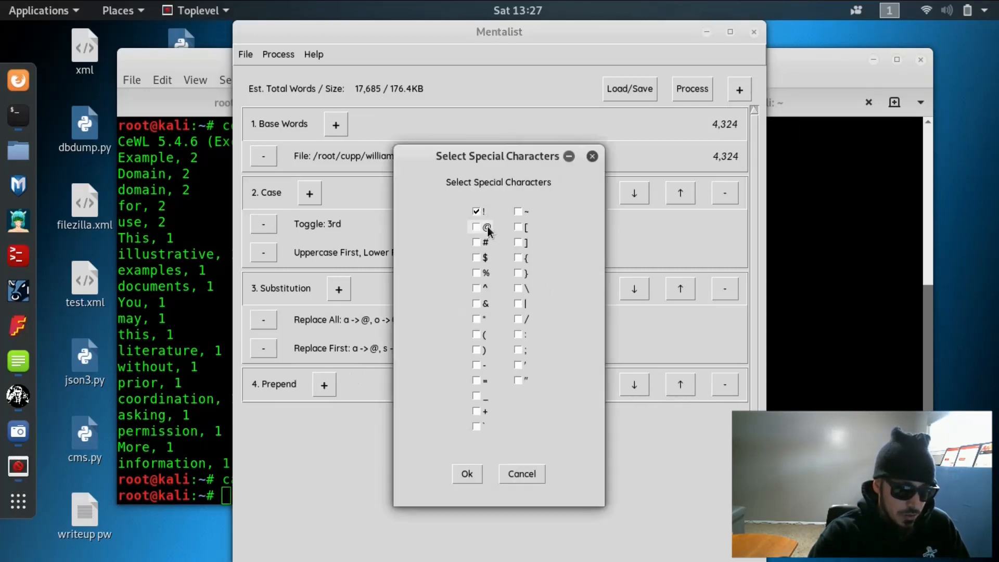
left_click(477, 227)
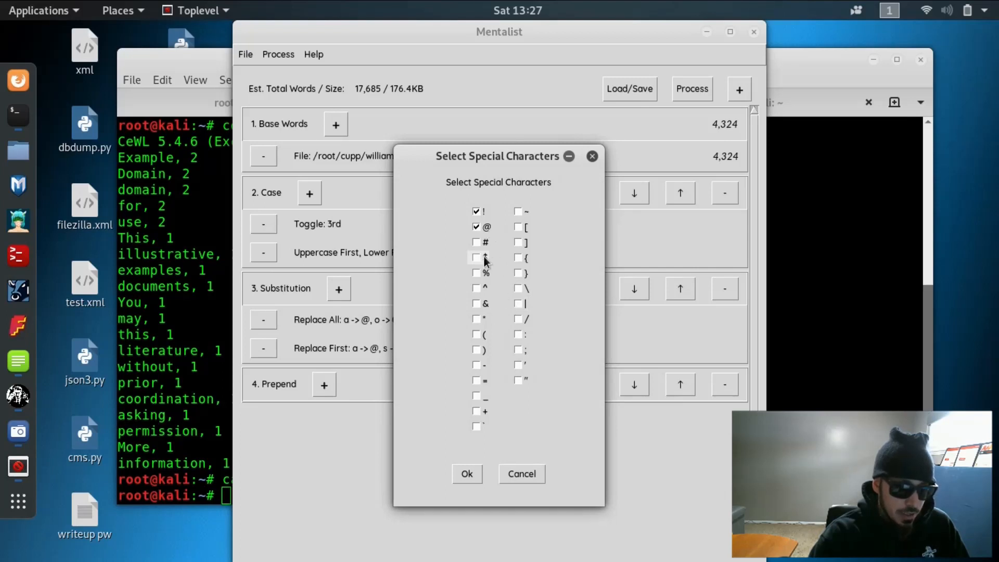
left_click(477, 257)
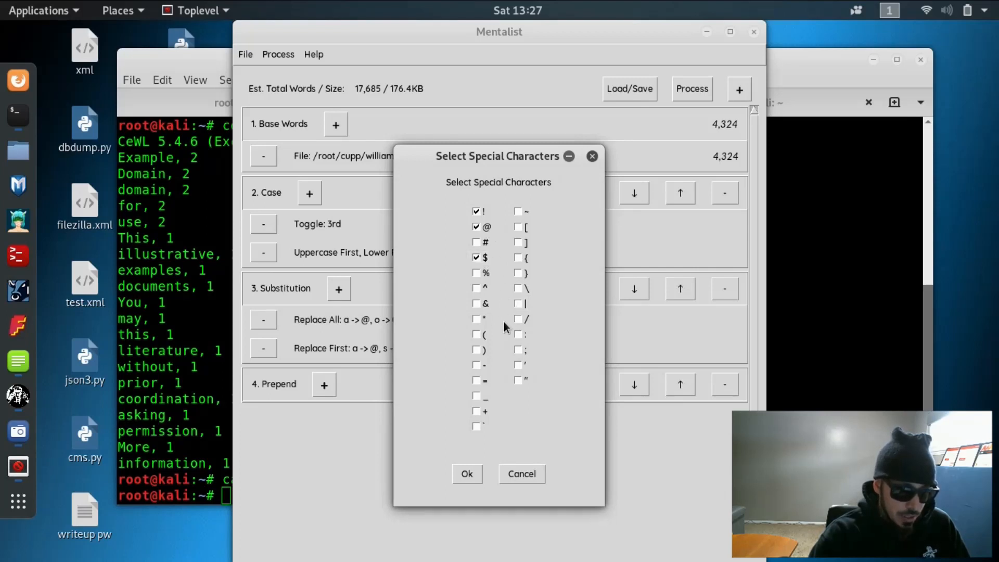
mouse_move(505, 389)
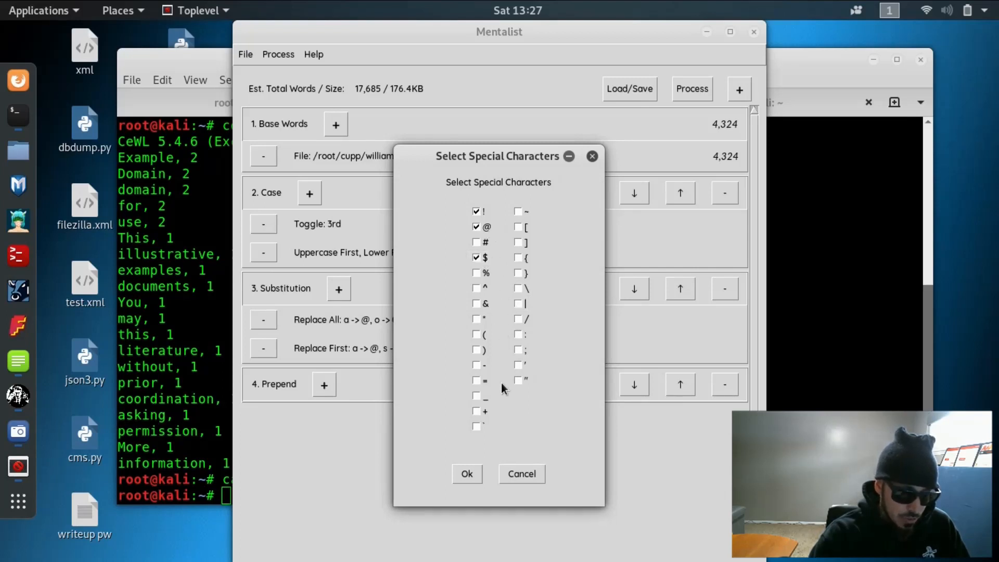
left_click(467, 474)
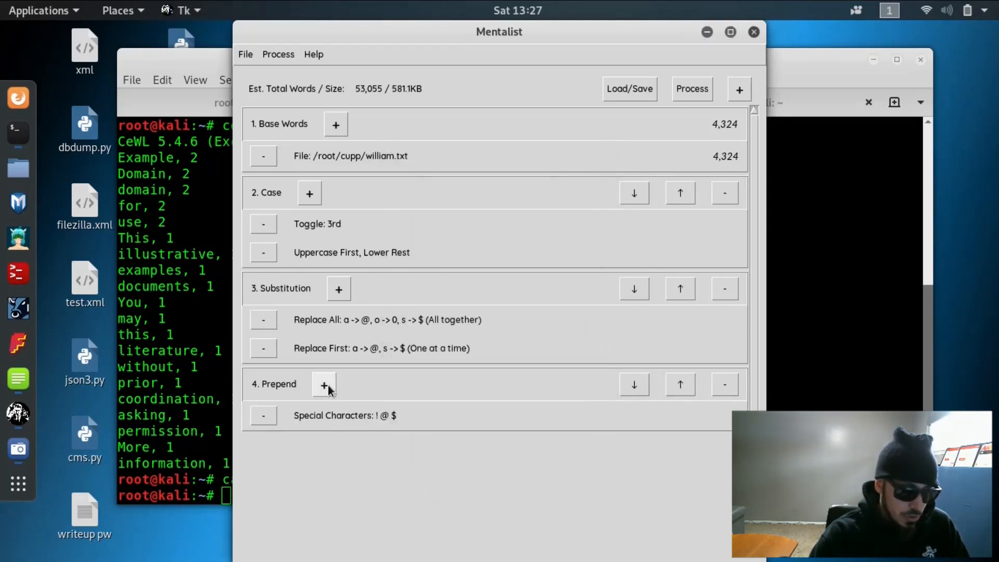
left_click(323, 384)
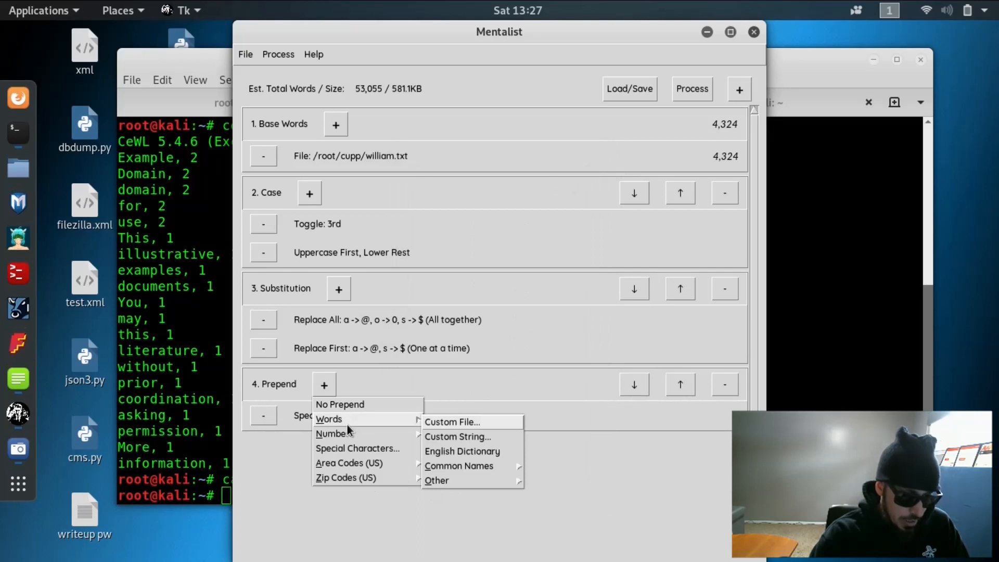
mouse_move(462, 451)
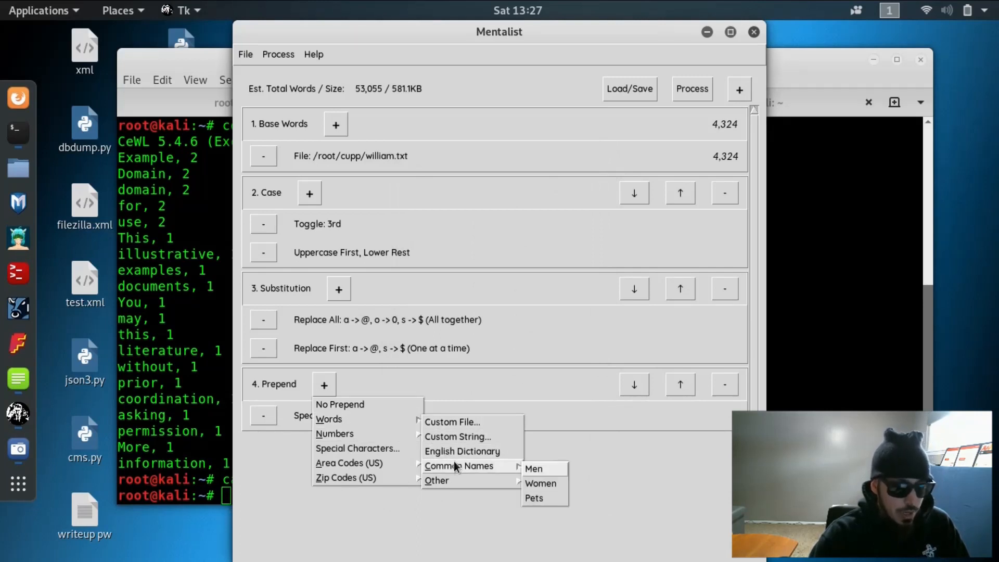
mouse_move(539, 469)
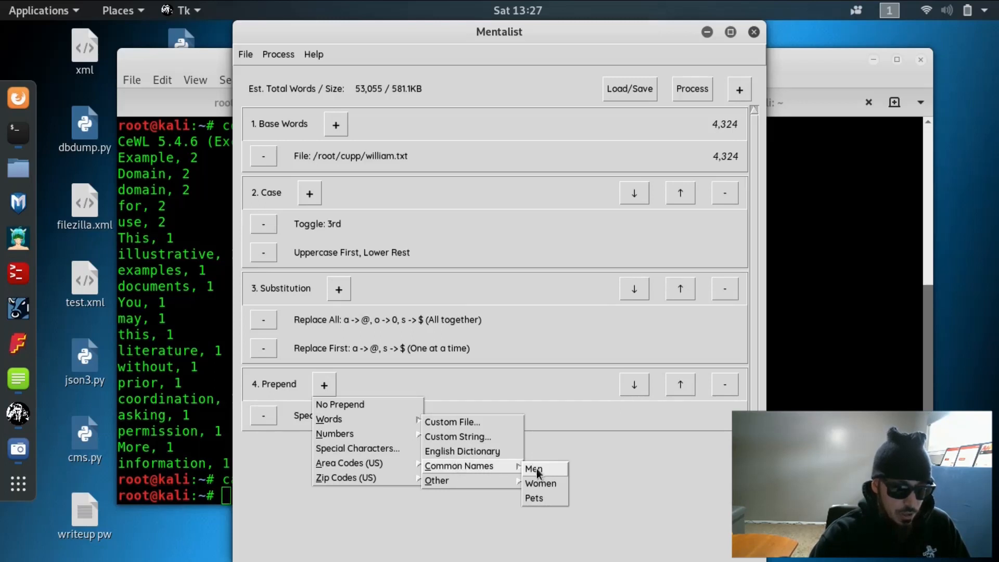
mouse_move(544, 504)
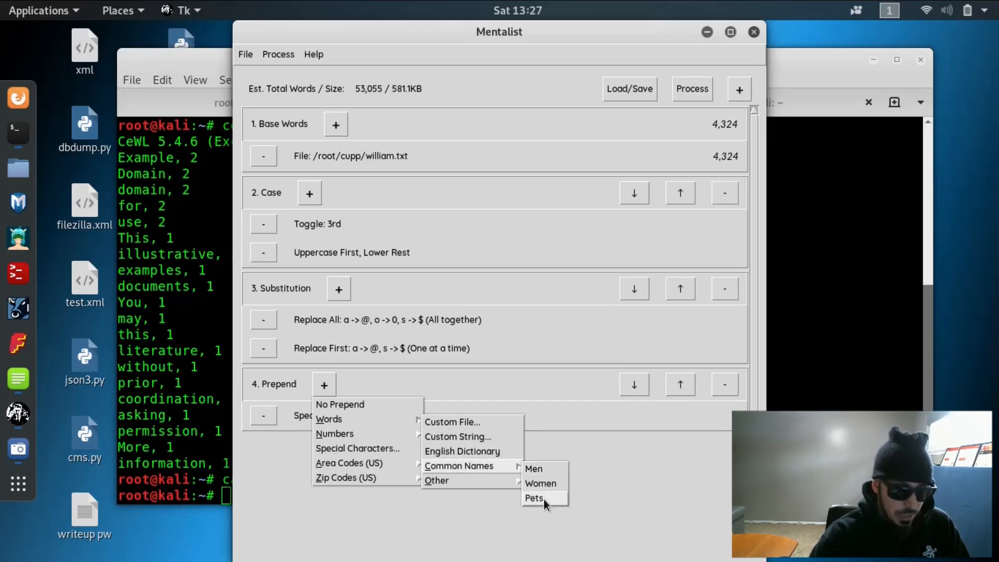
left_click(534, 498)
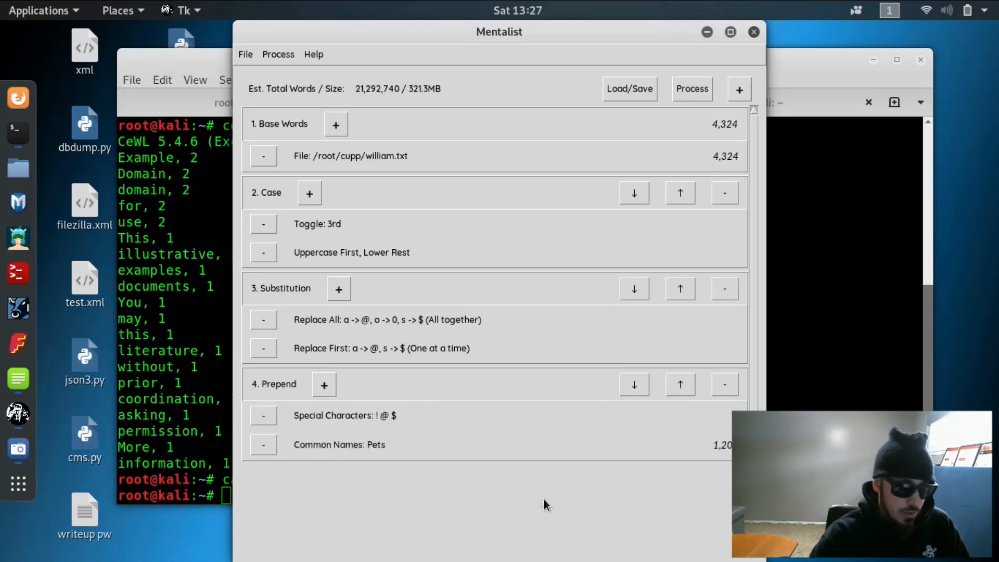
mouse_move(372, 113)
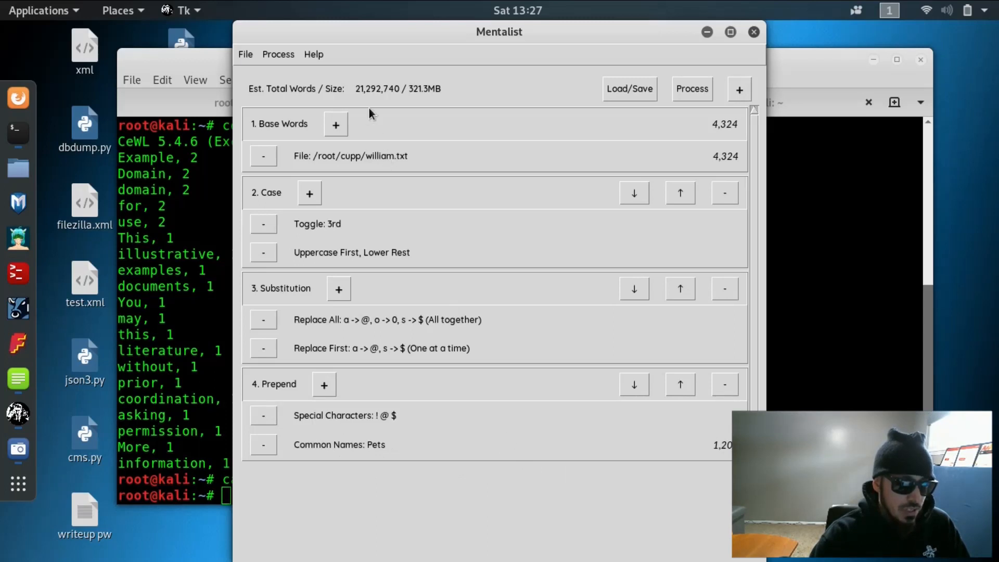
mouse_move(374, 97)
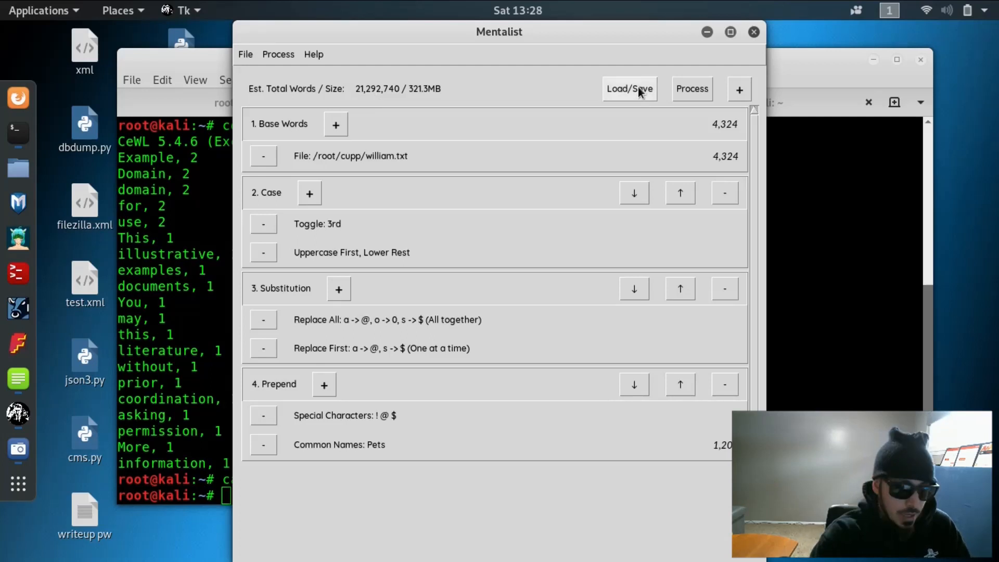
Run Process > Full Wordlist and begin naming the output file passwords.txt in /root/cupp.
left_click(692, 88)
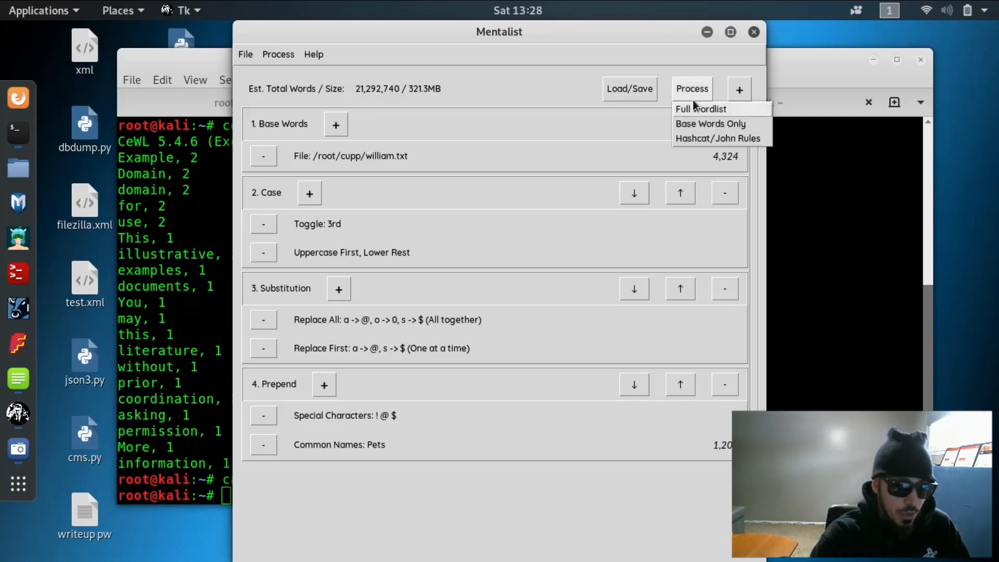
left_click(700, 108)
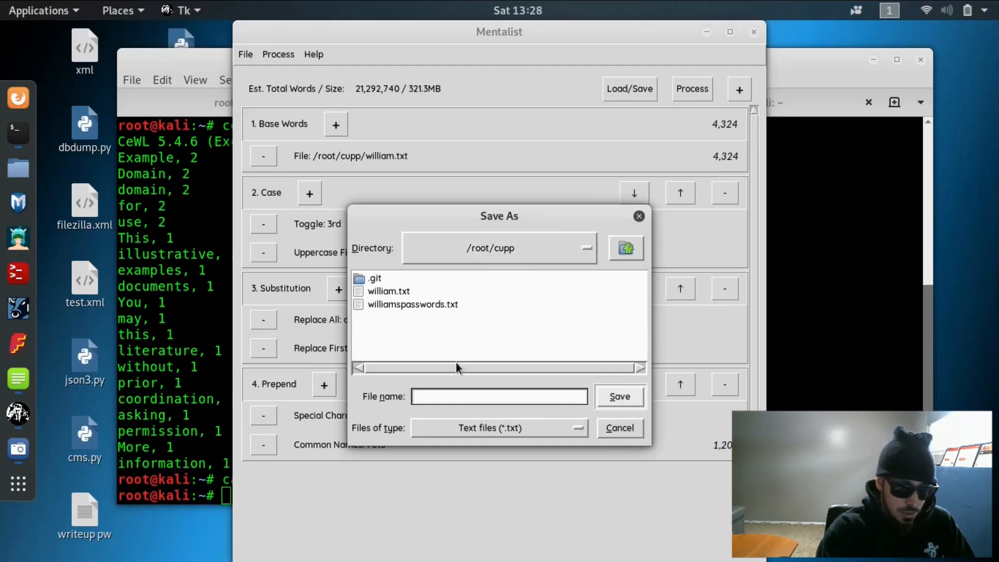
left_click(618, 395)
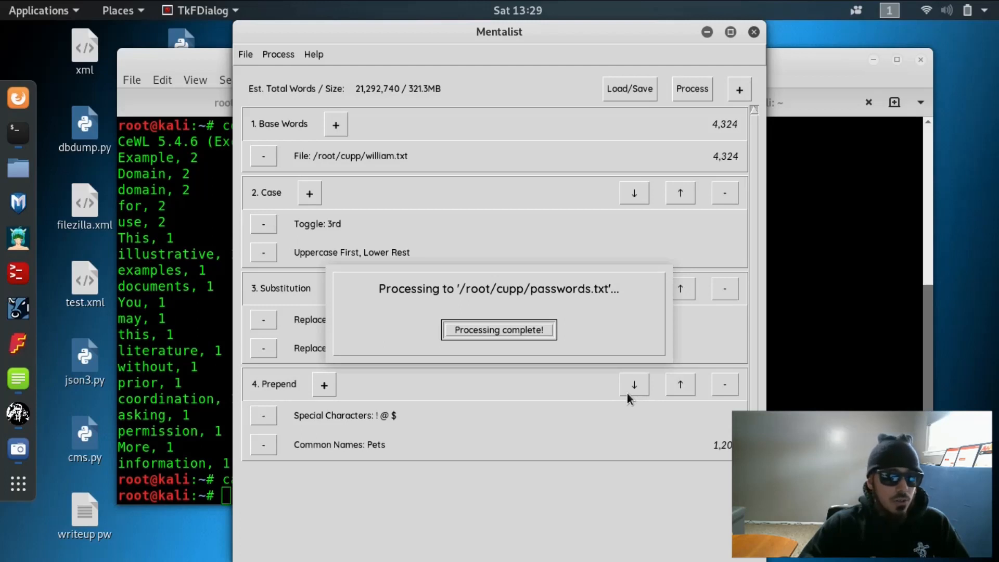
mouse_move(599, 229)
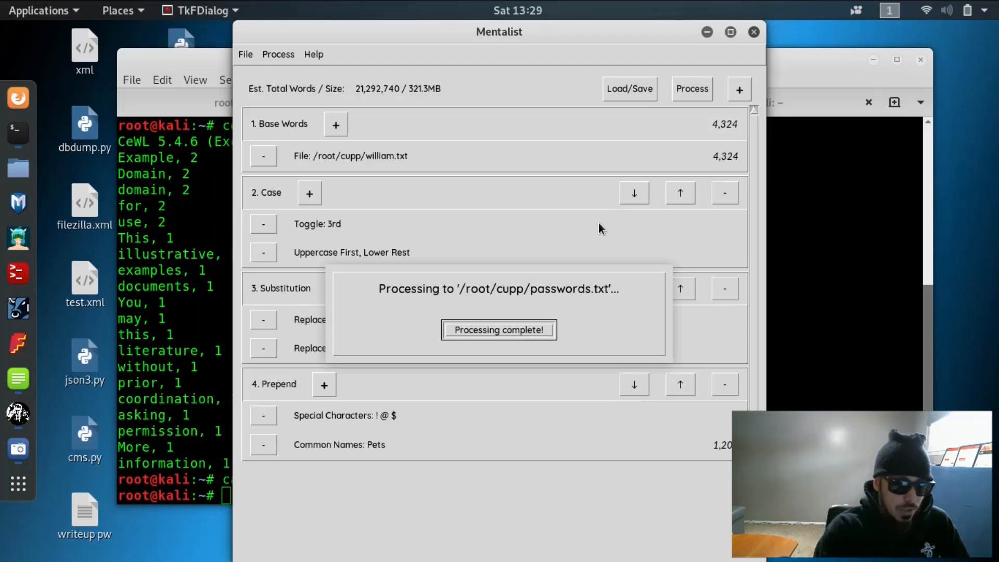
mouse_move(726, 89)
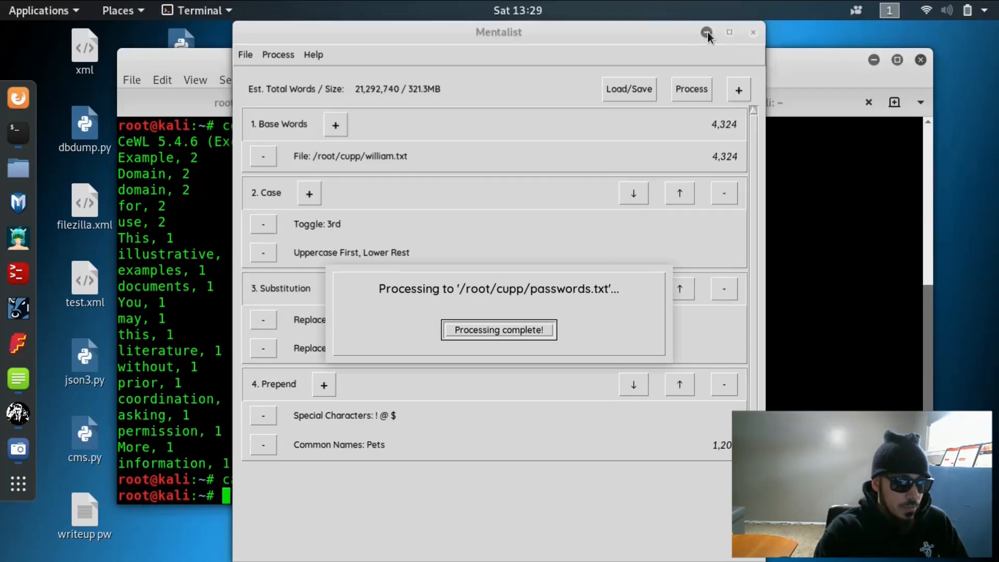
Run cat passwords.txt in the ~/cupp terminal and scroll through the mangled passwords.
left_click(706, 32)
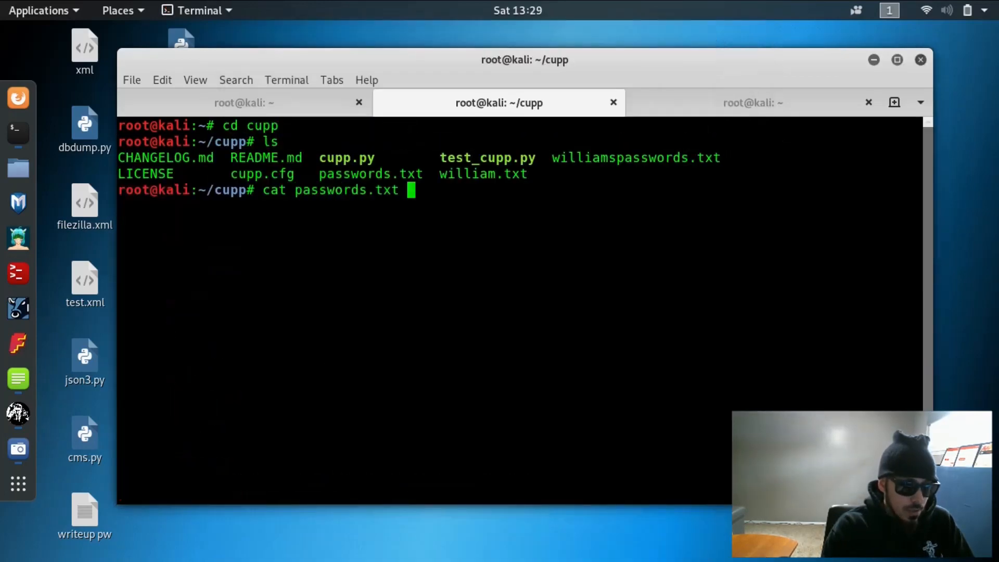
key("Return")
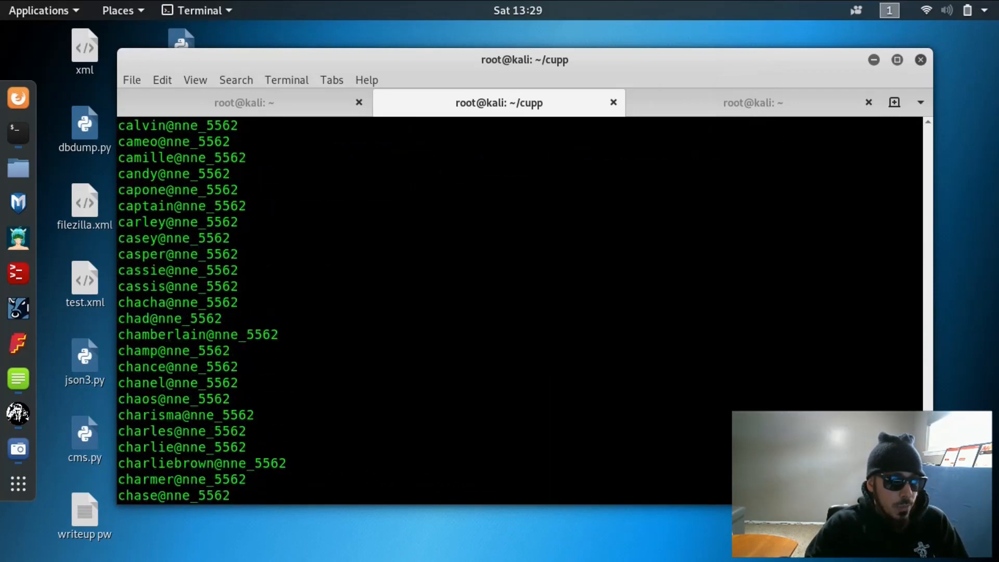
scroll("down", 3)
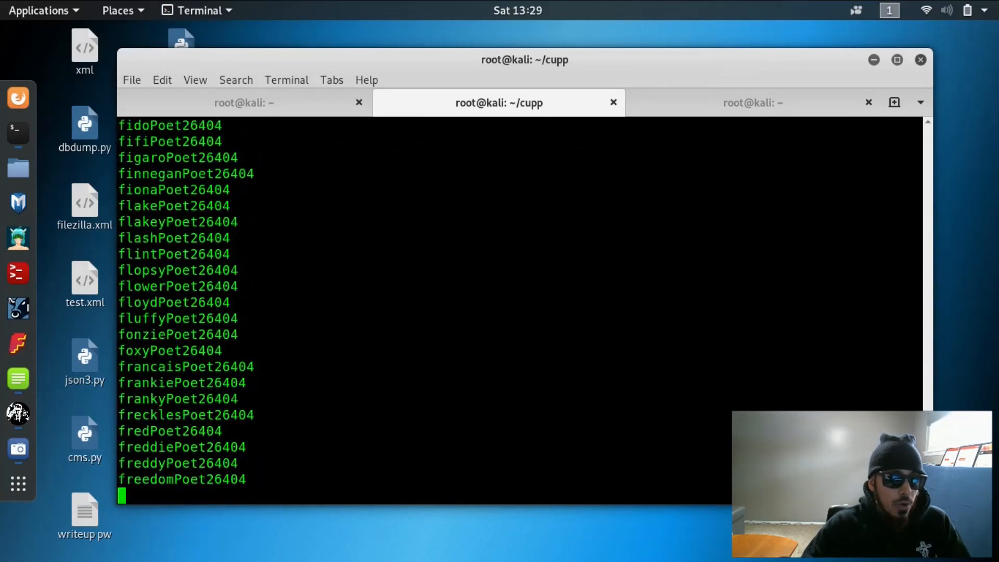
scroll("down", 3)
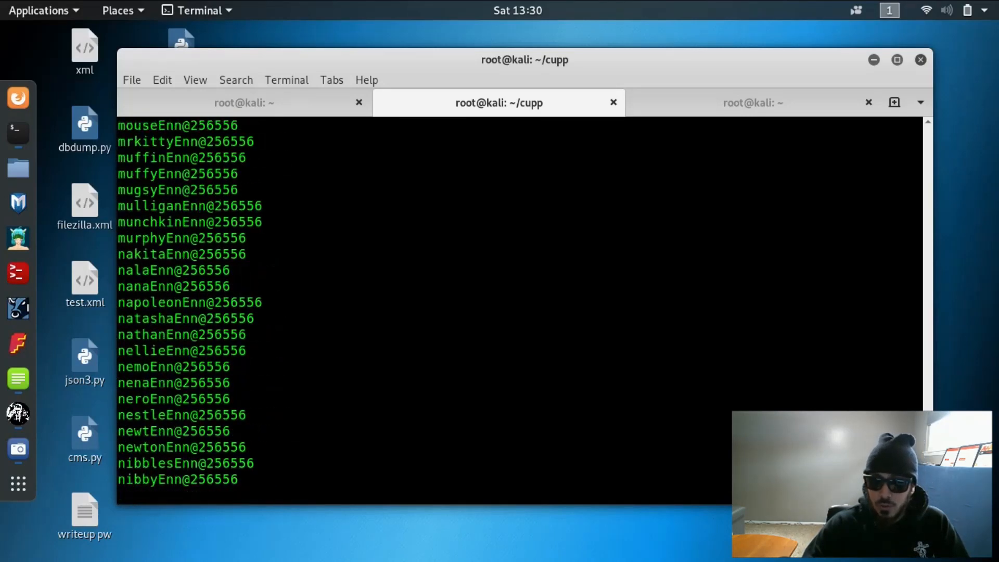
scroll("down", 3)
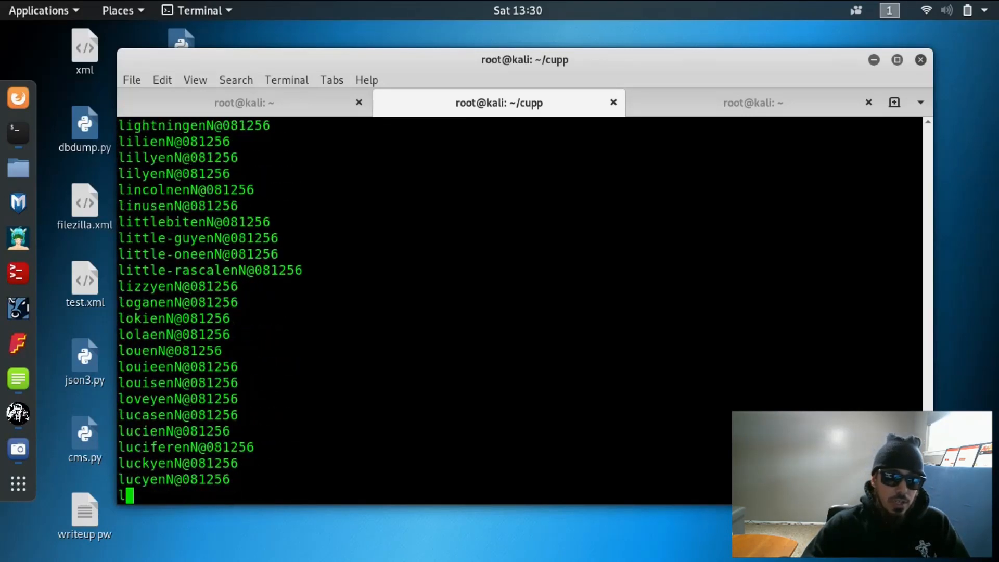